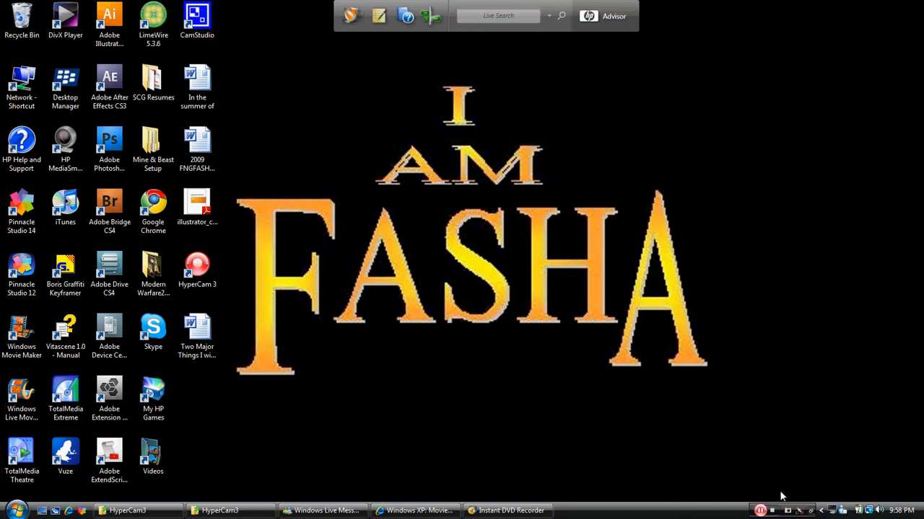
mouse_move(785, 495)
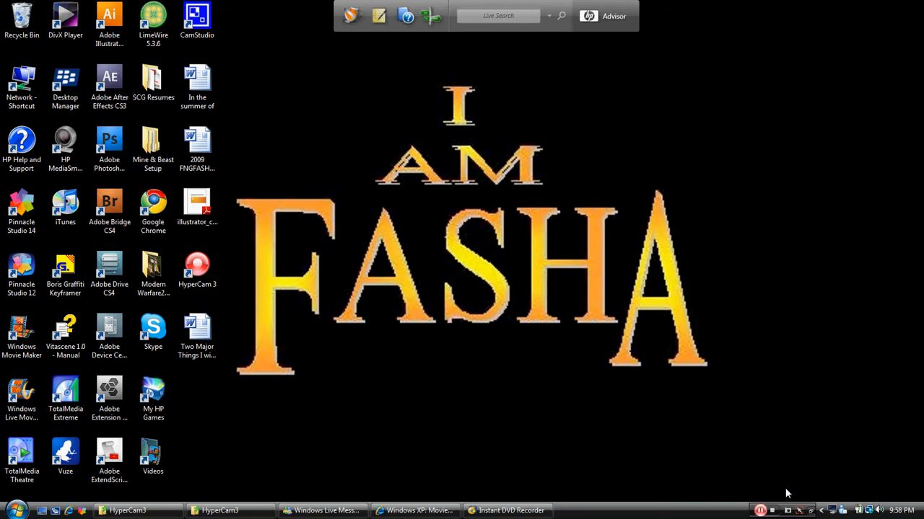
mouse_move(825, 479)
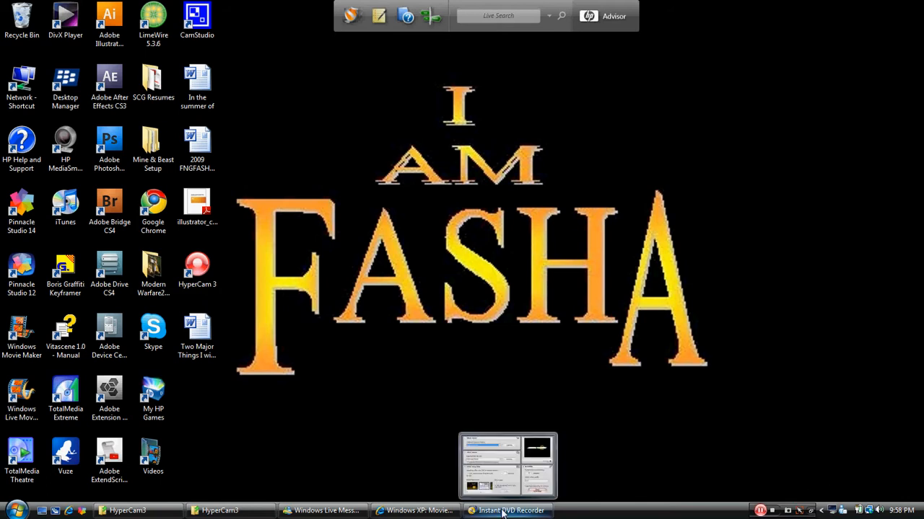
left_click(507, 510)
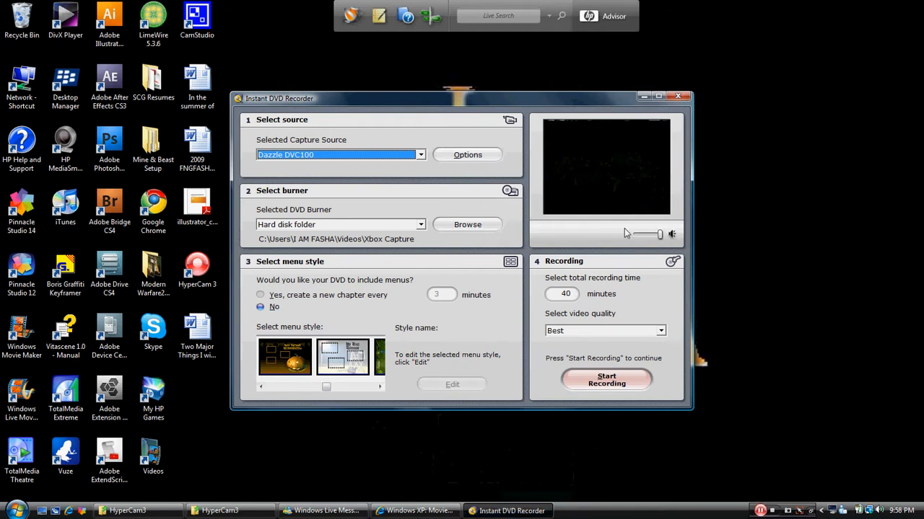
mouse_move(288, 132)
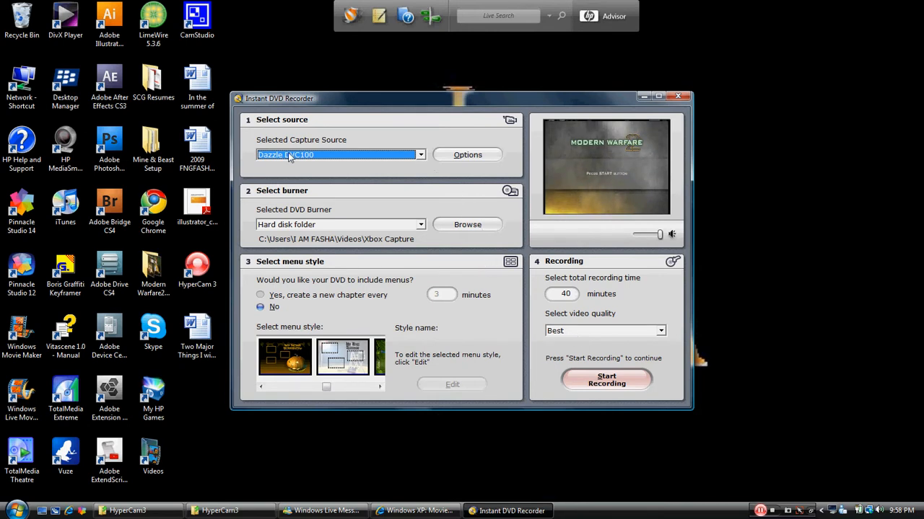
mouse_move(320, 161)
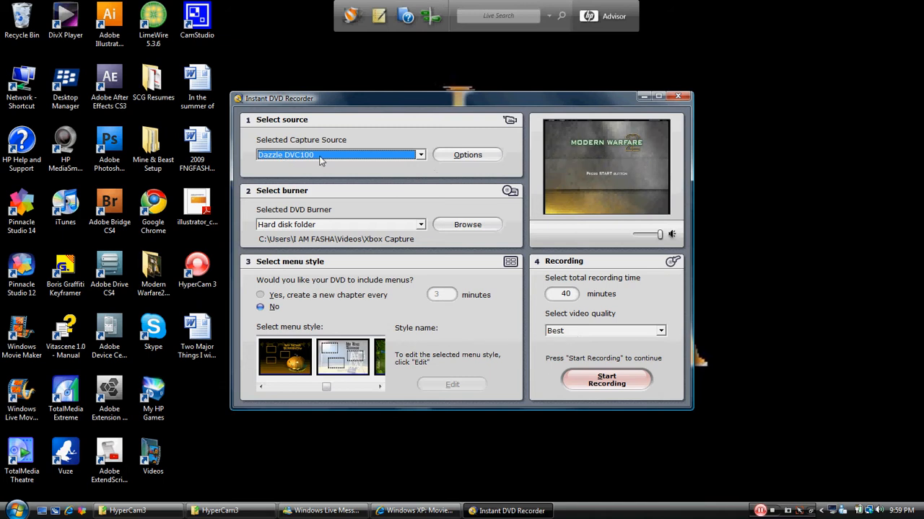
mouse_move(330, 158)
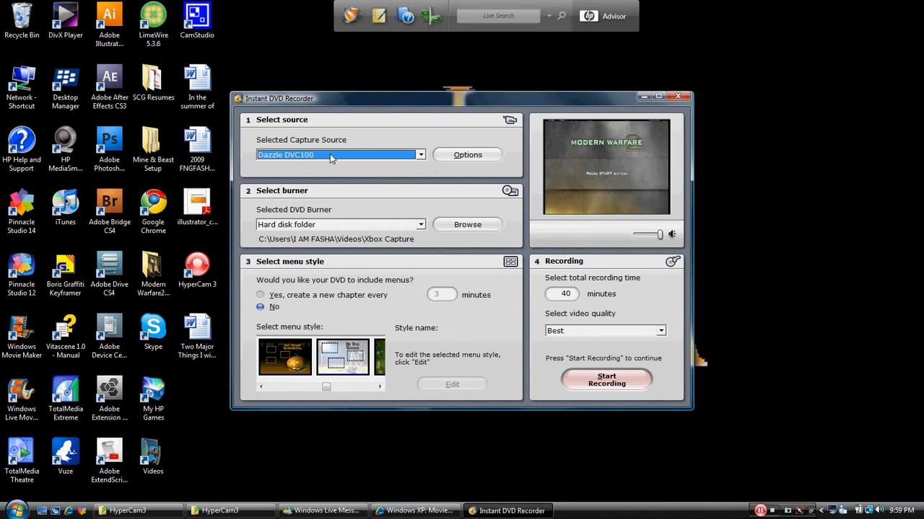
mouse_move(421, 155)
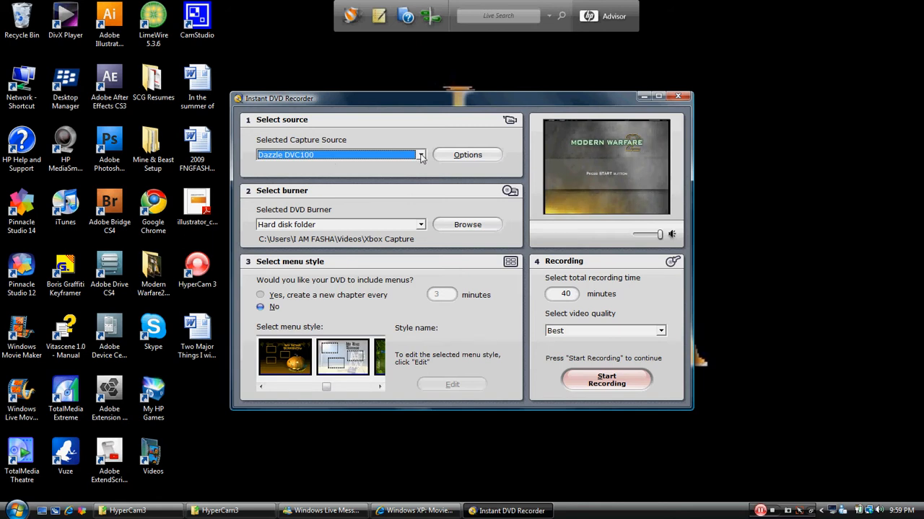
mouse_move(339, 233)
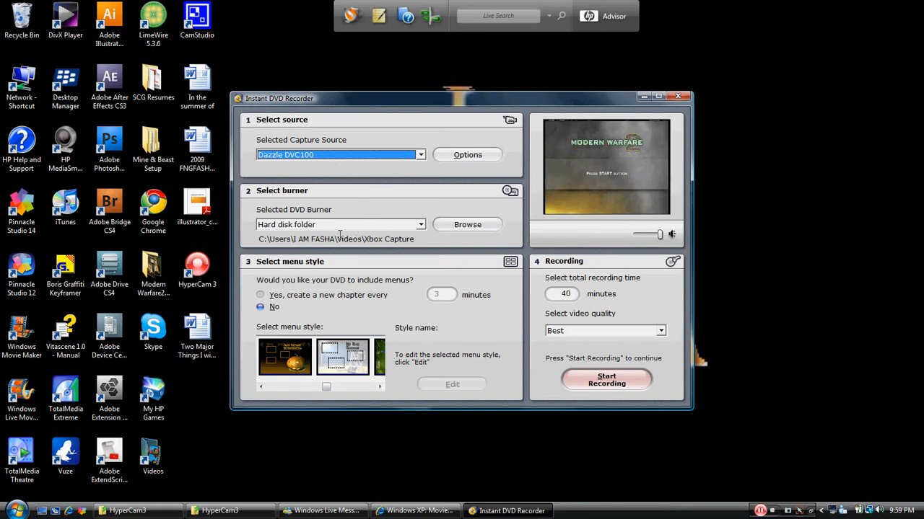
left_click(421, 225)
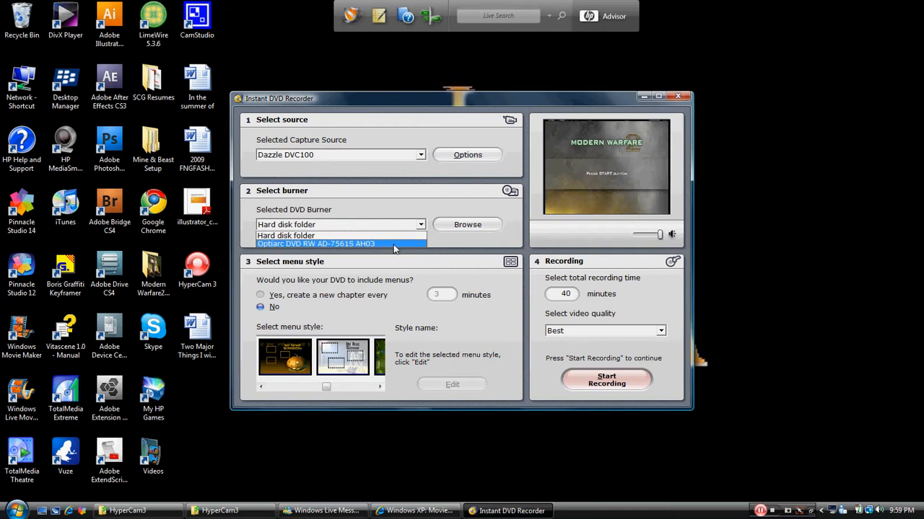
left_click(316, 242)
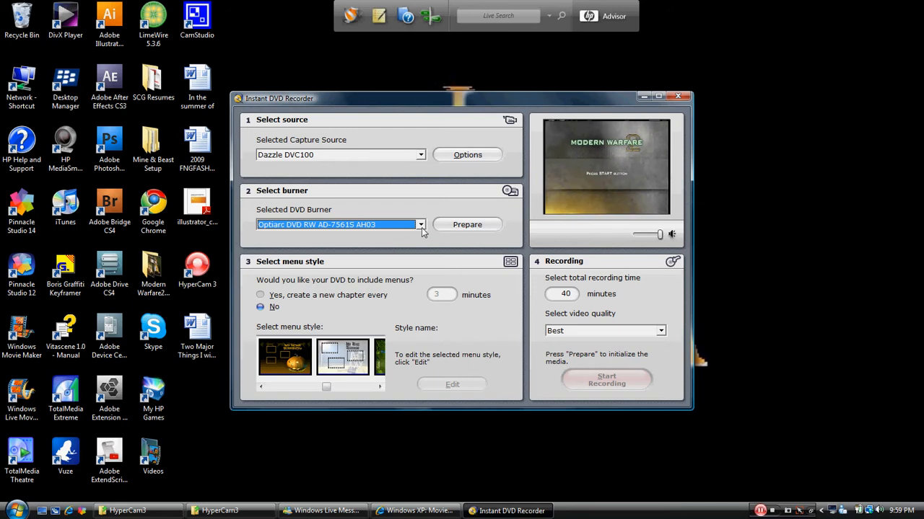
left_click(339, 225)
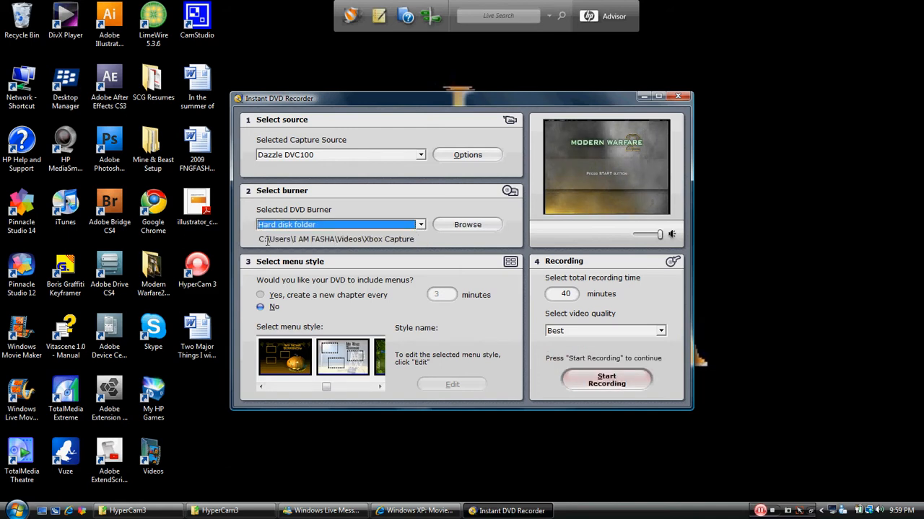
left_click(468, 226)
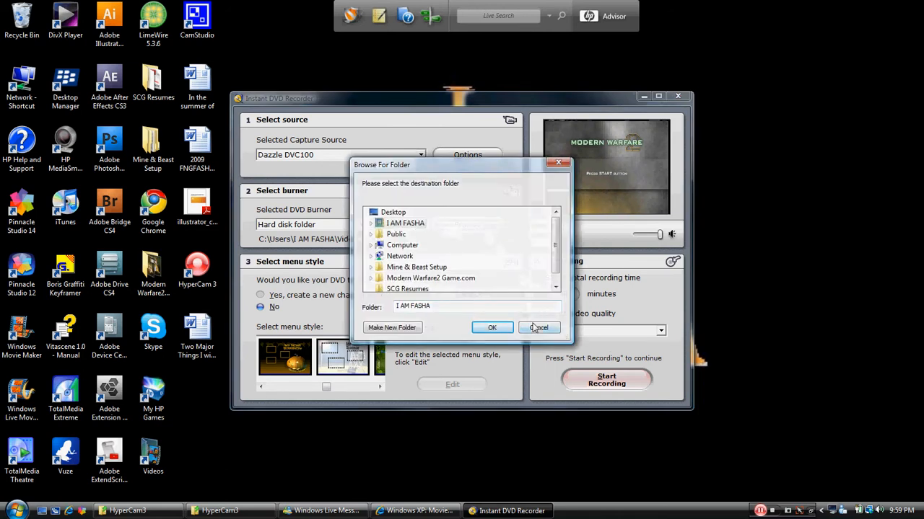
left_click(490, 327)
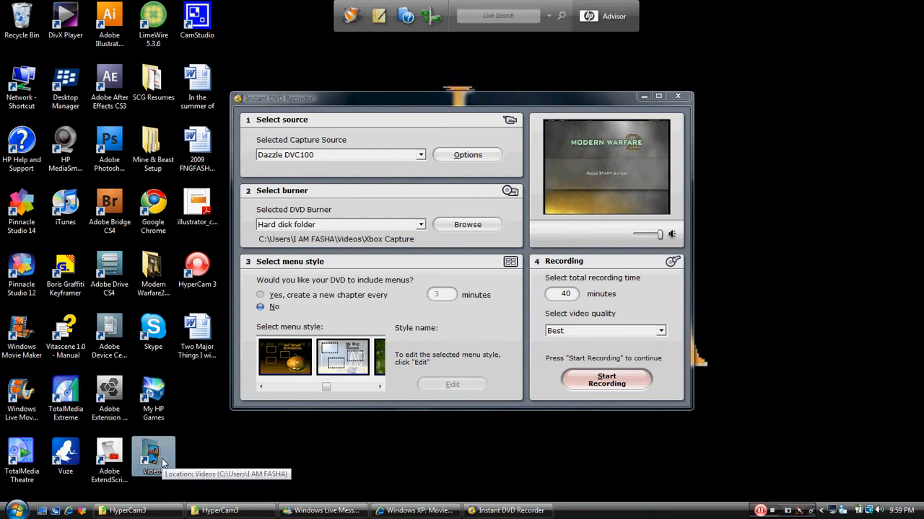
Step: Browse the Videos folder into Fasha, then bring Instant DVD Recorder back to the front
double_click(153, 459)
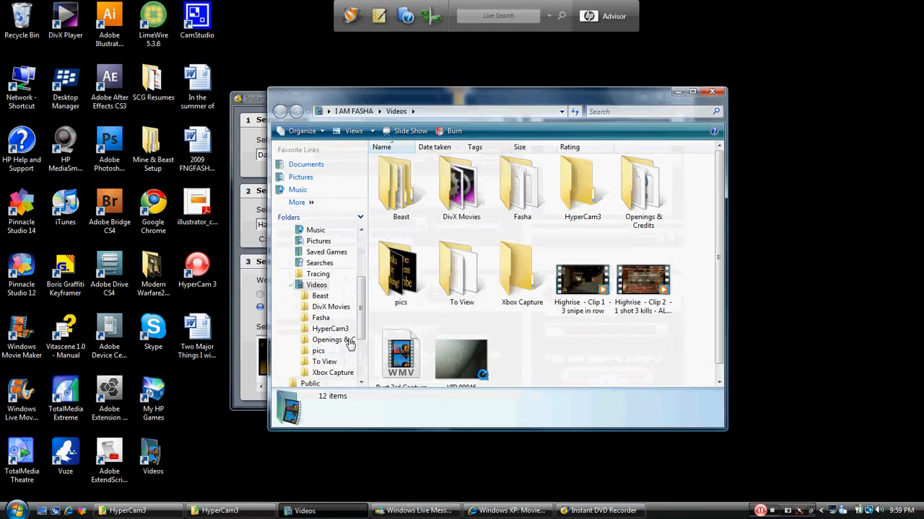
mouse_move(401, 185)
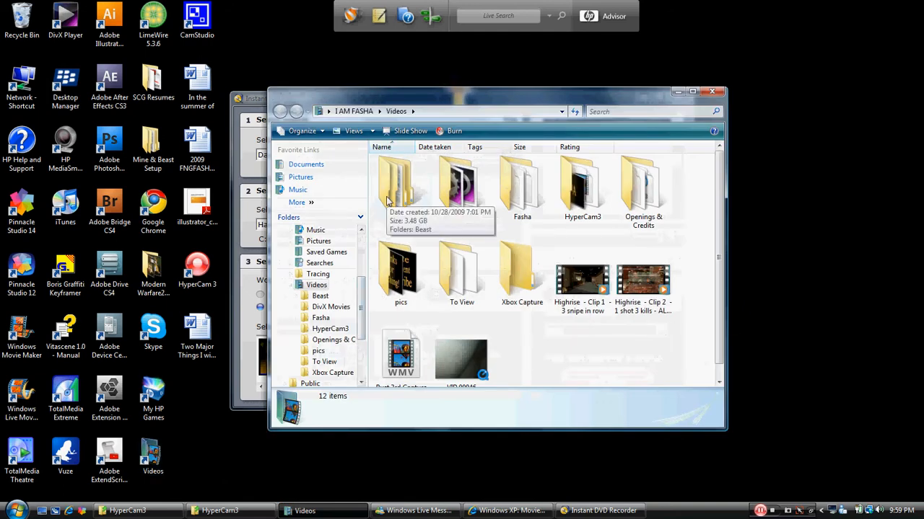
double_click(401, 184)
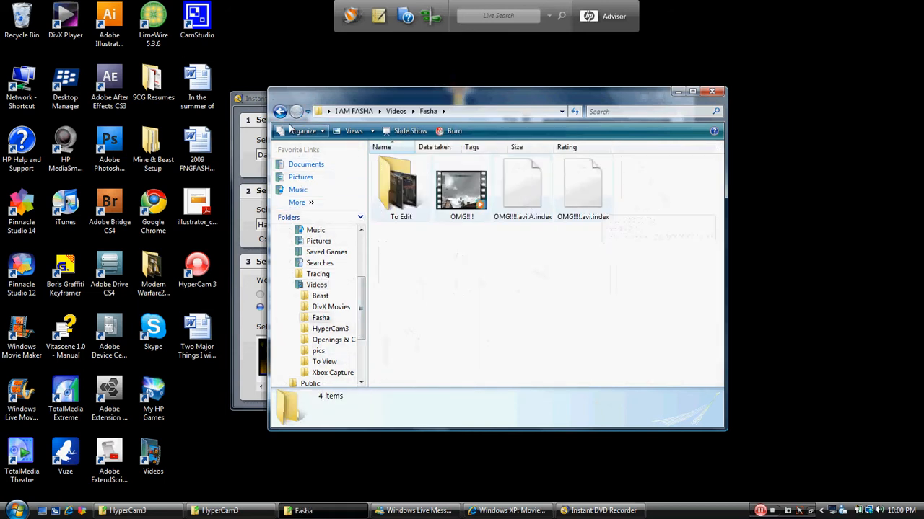
mouse_move(280, 111)
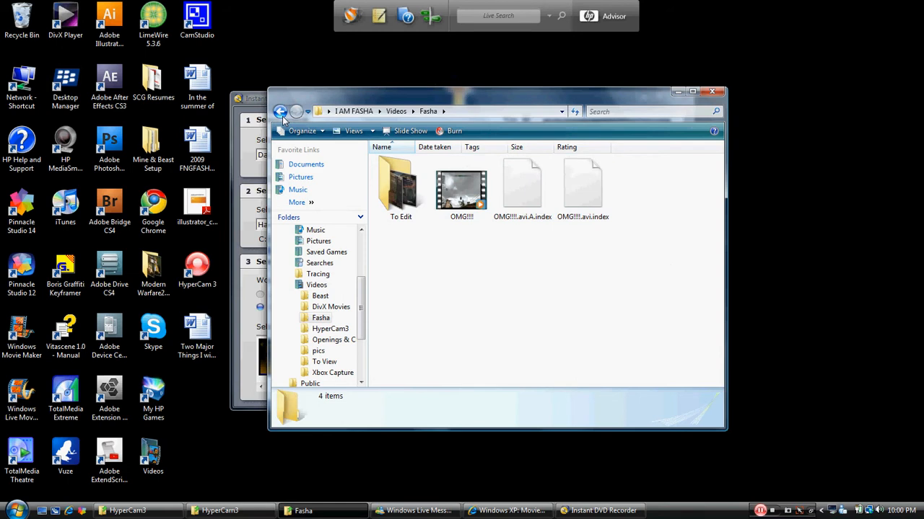
left_click(280, 111)
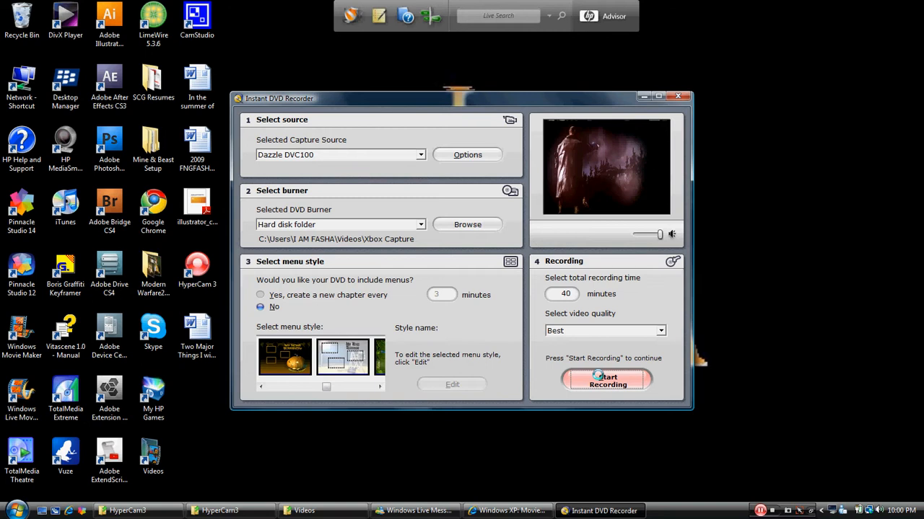
Step: Record a few seconds of Dazzle footage, stop, and choose Start over to reset the recorder
left_click(606, 381)
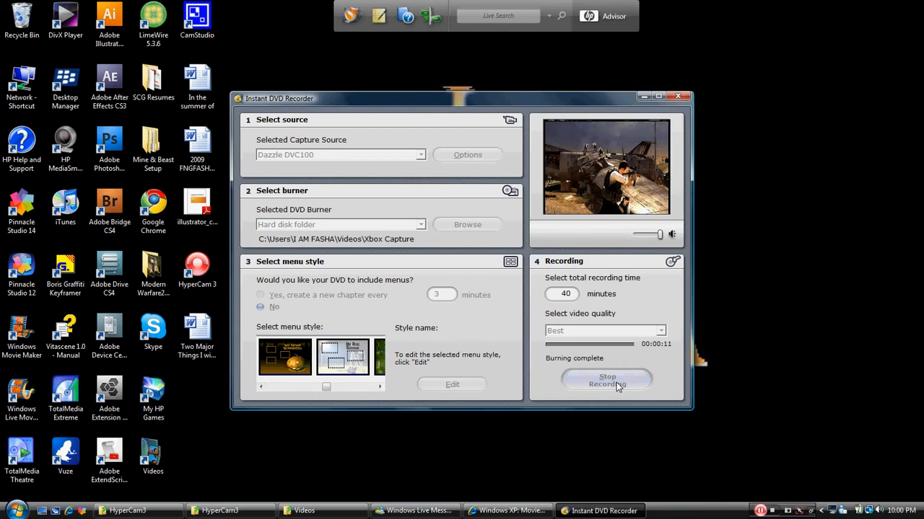
left_click(606, 381)
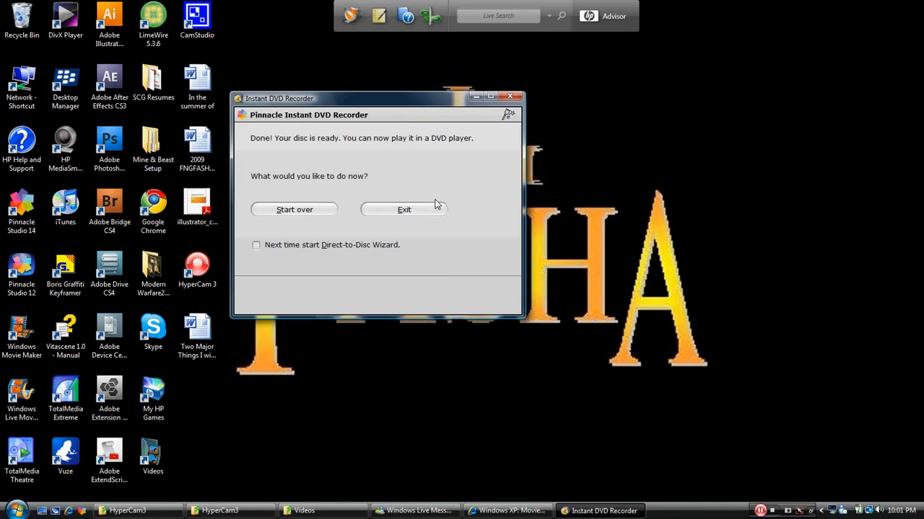
mouse_move(294, 209)
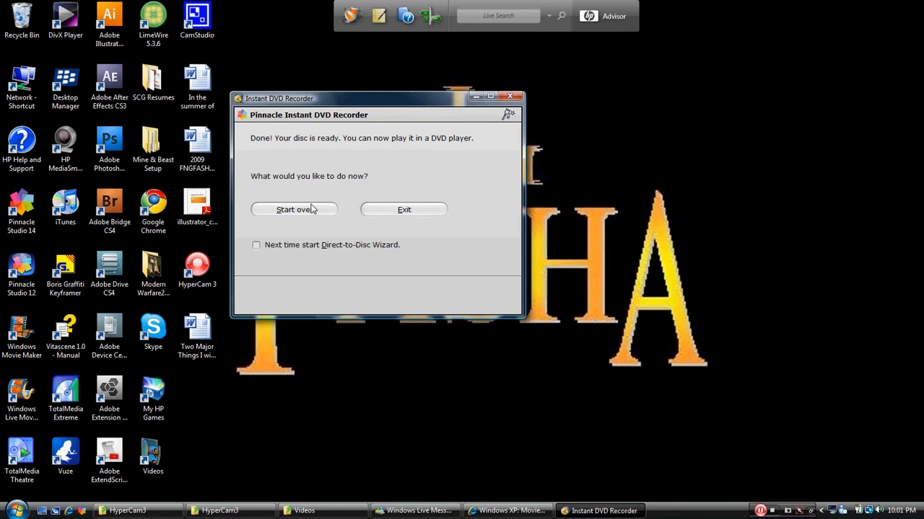
left_click(294, 210)
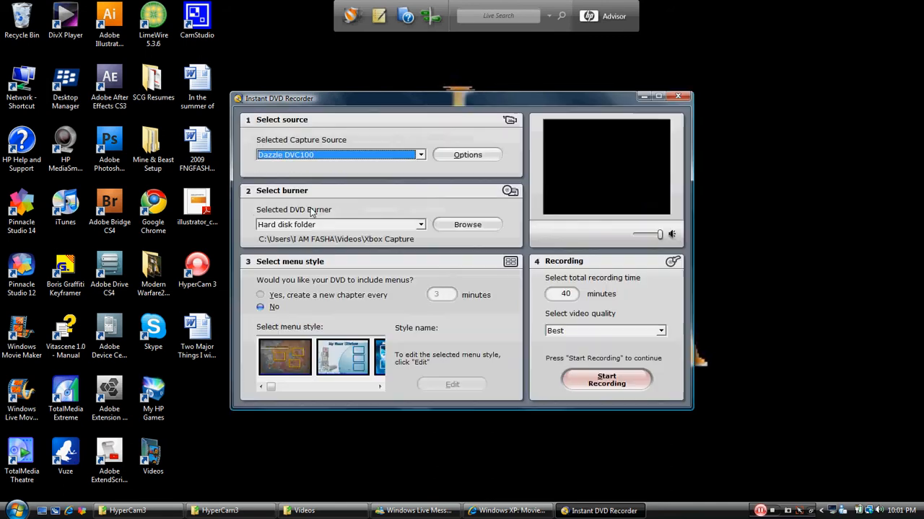
Step: Set the hard disk output folder to Videos > Xbox Capture and confirm with OK
left_click(303, 511)
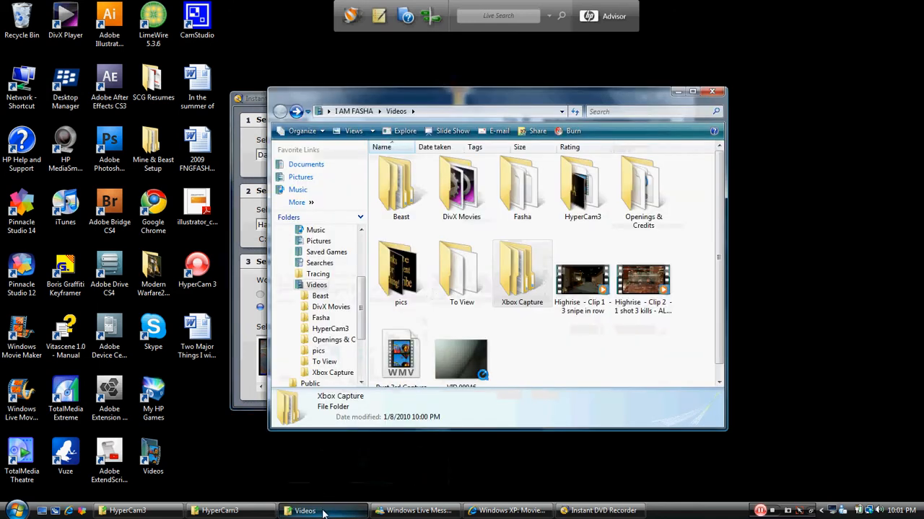
double_click(522, 271)
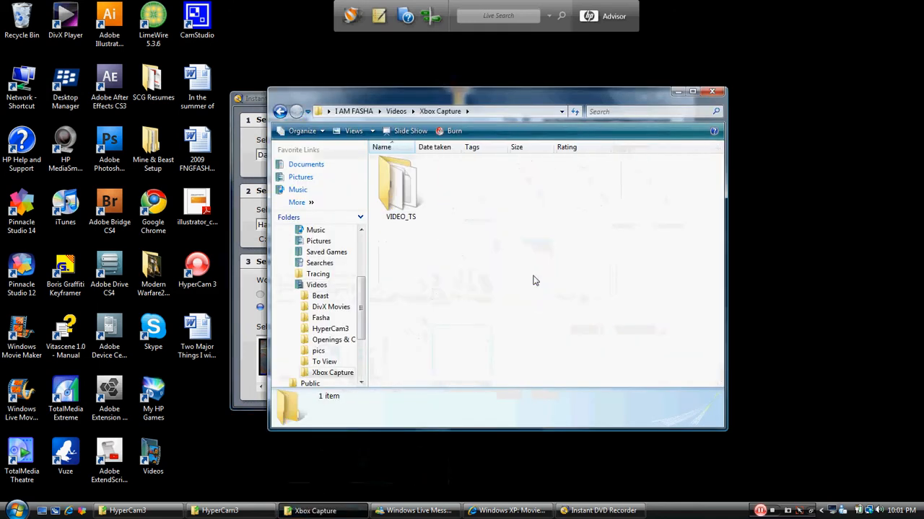
left_click(402, 187)
type("1")
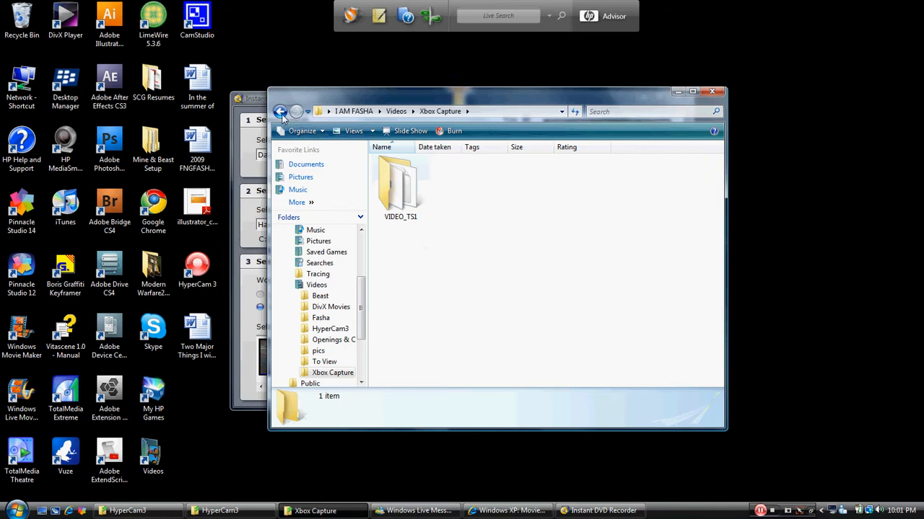
left_click(280, 111)
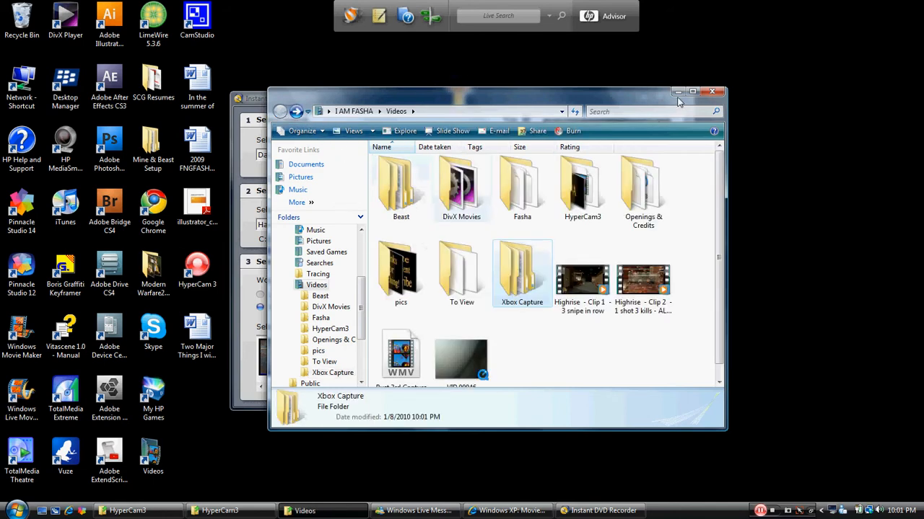
left_click(600, 510)
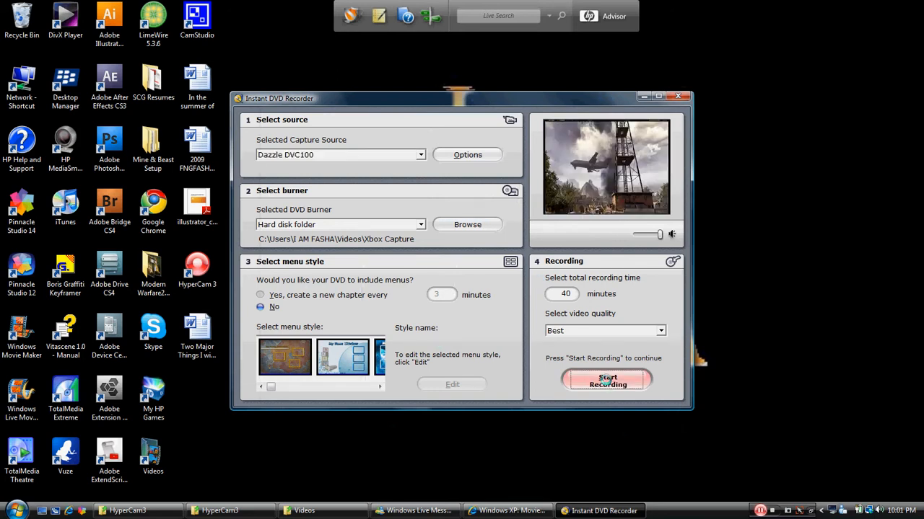
Step: Make a short test recording to Xbox Capture, stop it, and Start over back to setup
left_click(606, 381)
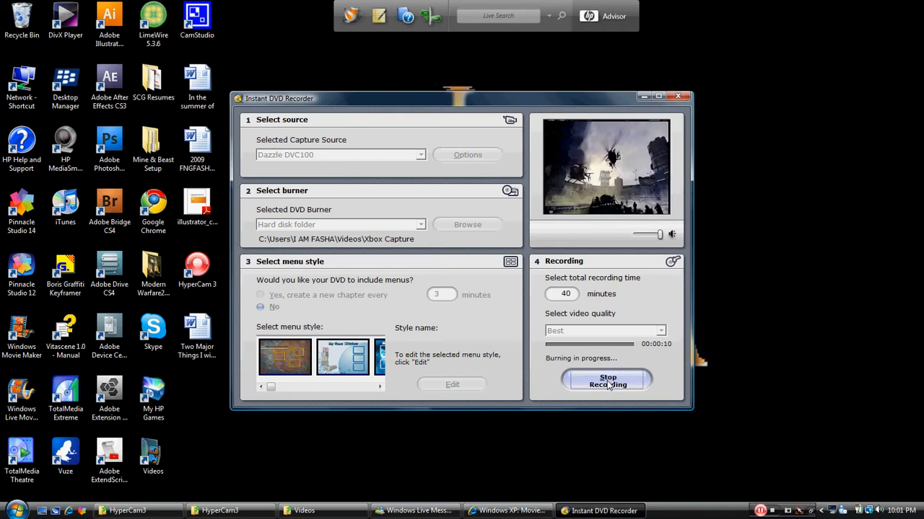
left_click(608, 381)
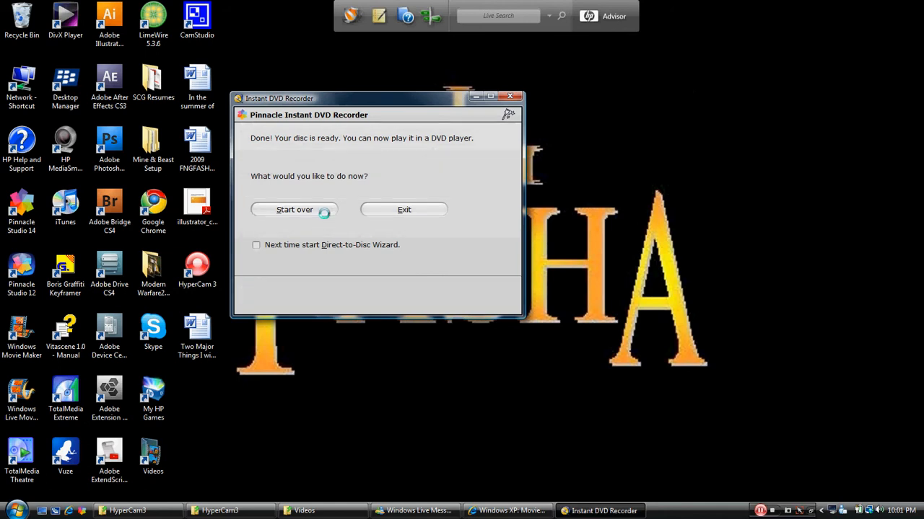
left_click(294, 210)
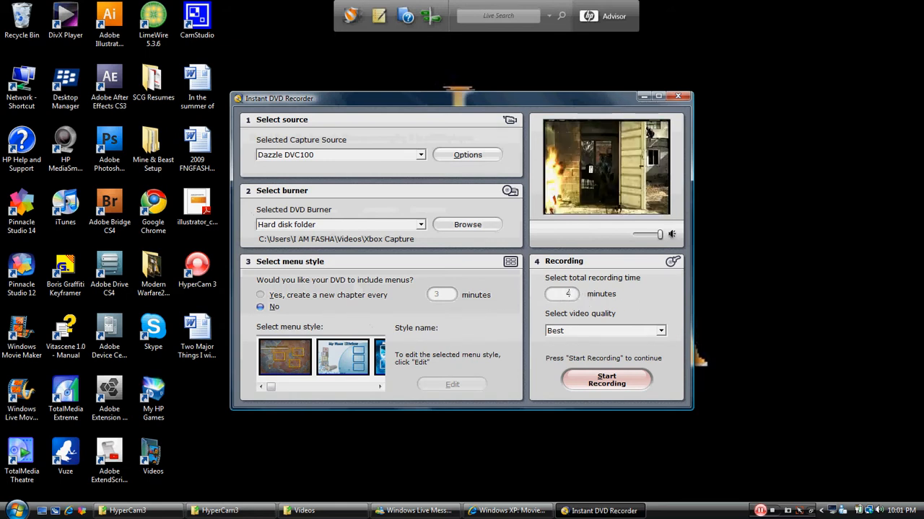
Step: Set total recording time to 4000 minutes and confirm Dazzle DVC100 as the capture source
type("000")
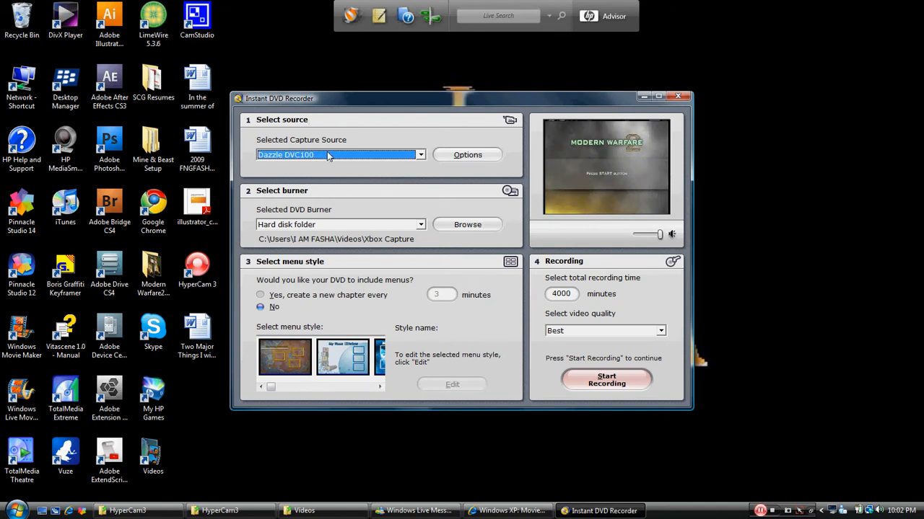
left_click(420, 155)
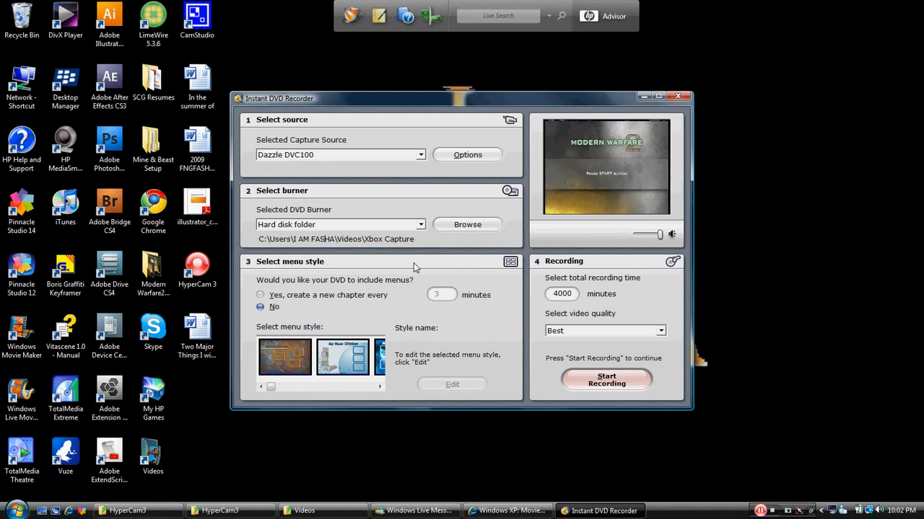
mouse_move(471, 336)
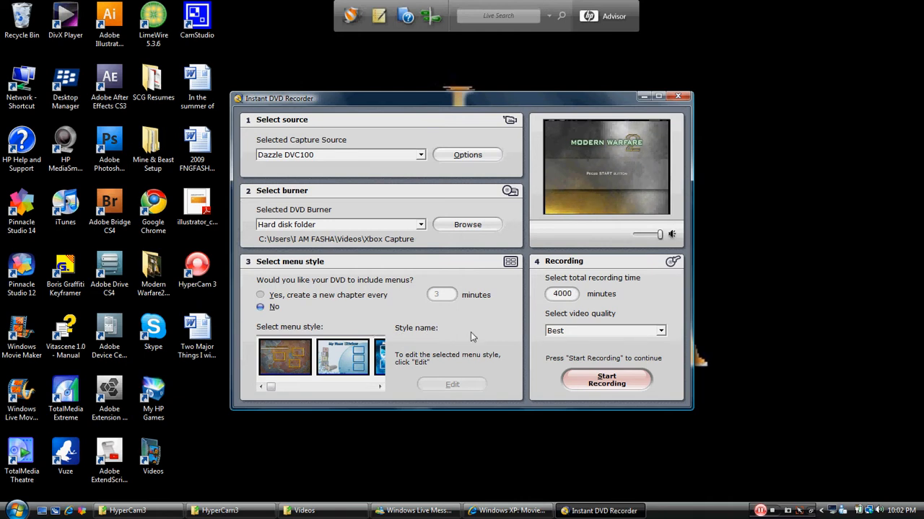
mouse_move(604, 321)
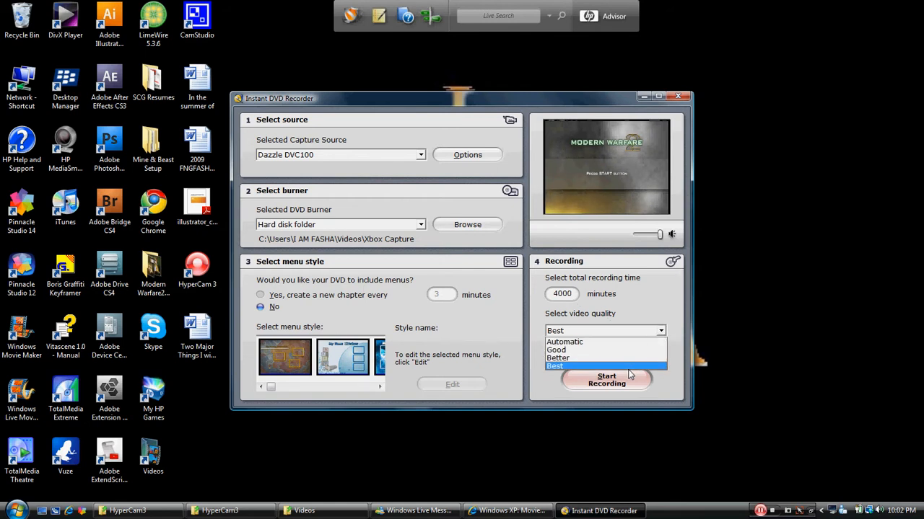
mouse_move(588, 351)
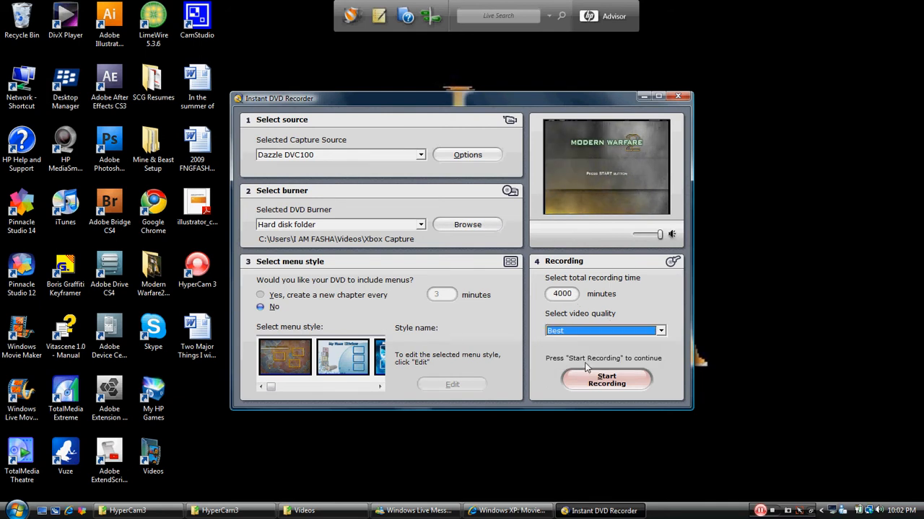
mouse_move(635, 229)
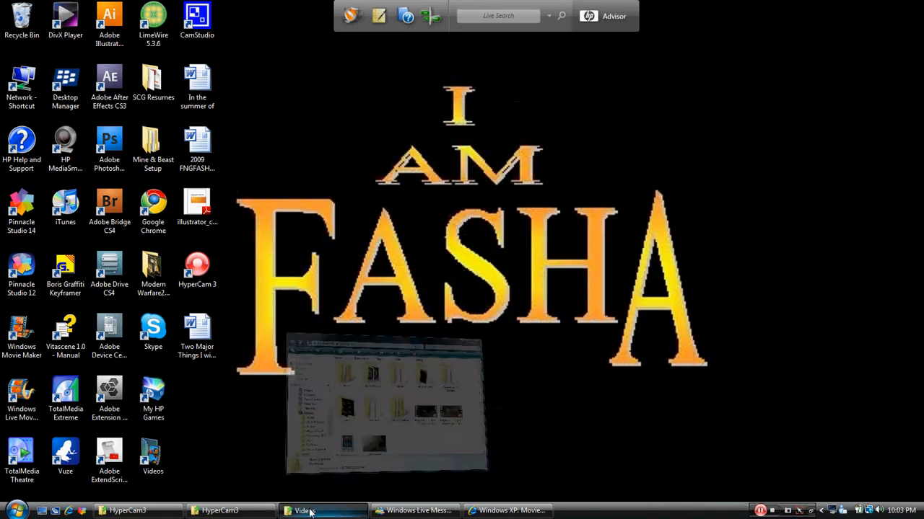
Step: Browse Xbox Capture into the VIDEO_TS2 folder and select its VIDEO_TS file
left_click(301, 511)
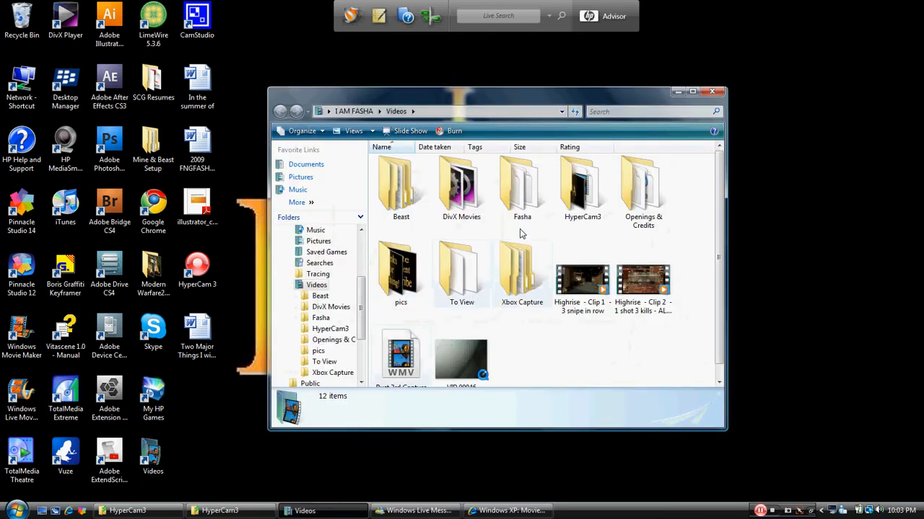
double_click(522, 273)
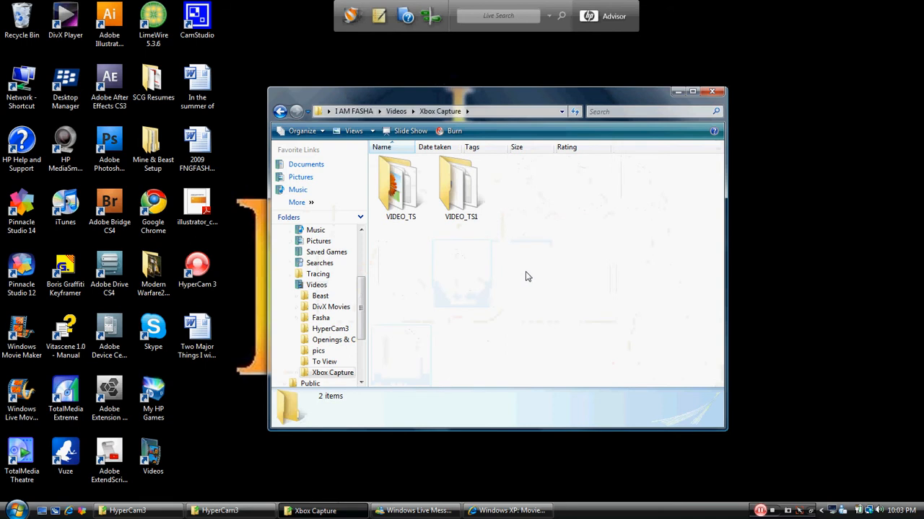
left_click(461, 185)
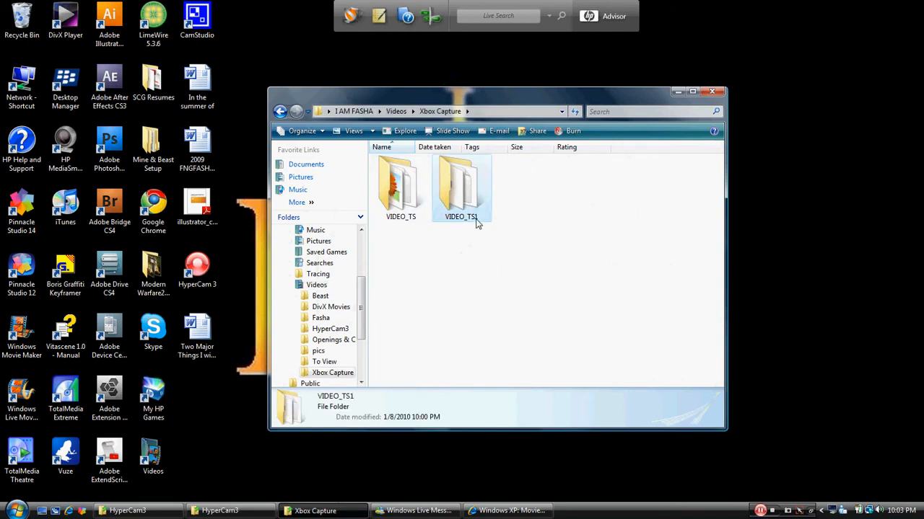
left_click(465, 251)
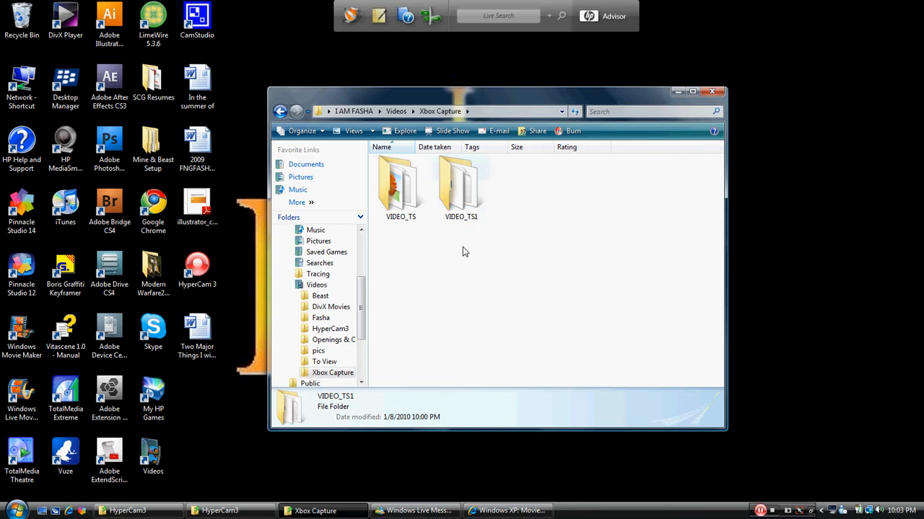
left_click(401, 185)
type("2")
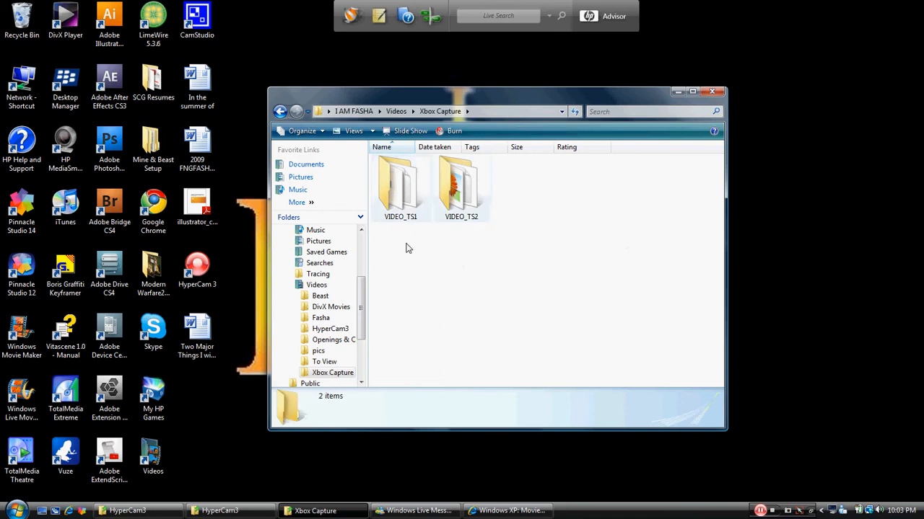
double_click(400, 185)
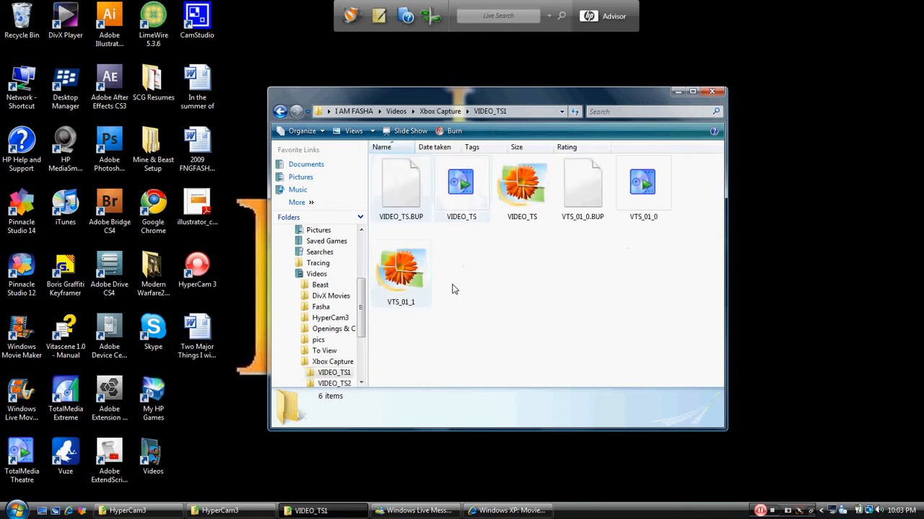
left_click(462, 187)
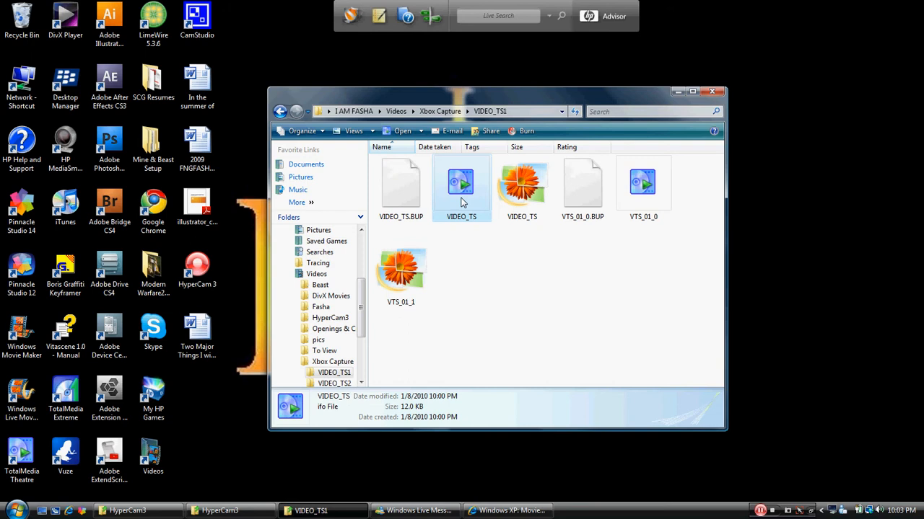
mouse_move(462, 195)
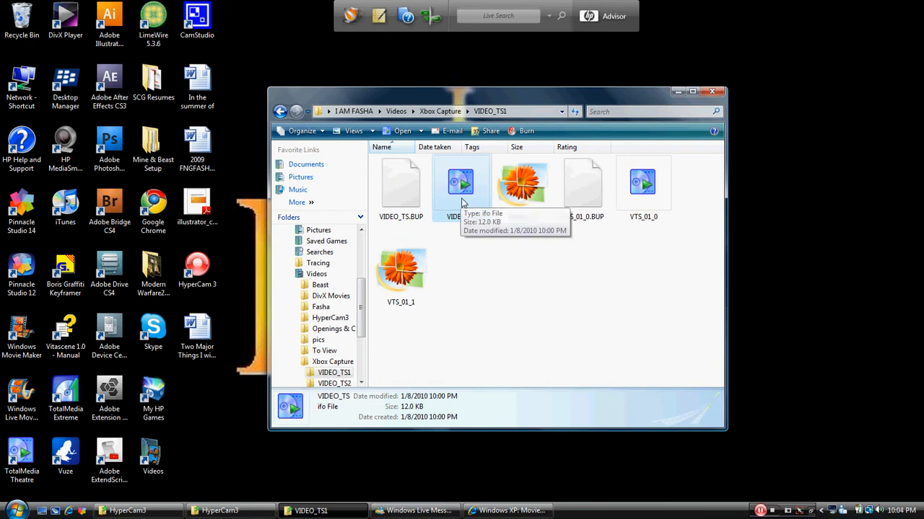
Step: Start Open With for the VIDEO_TS file and browse for another program on disk
right_click(460, 187)
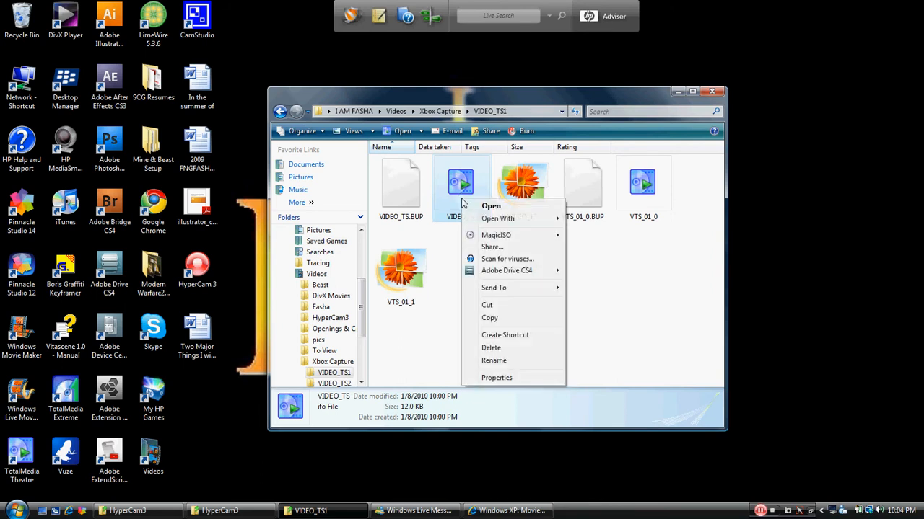
left_click(497, 219)
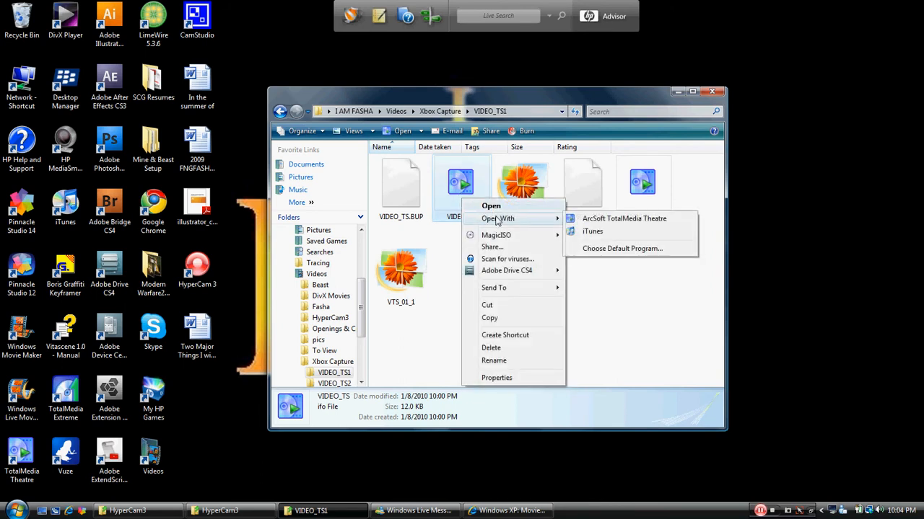
mouse_move(592, 231)
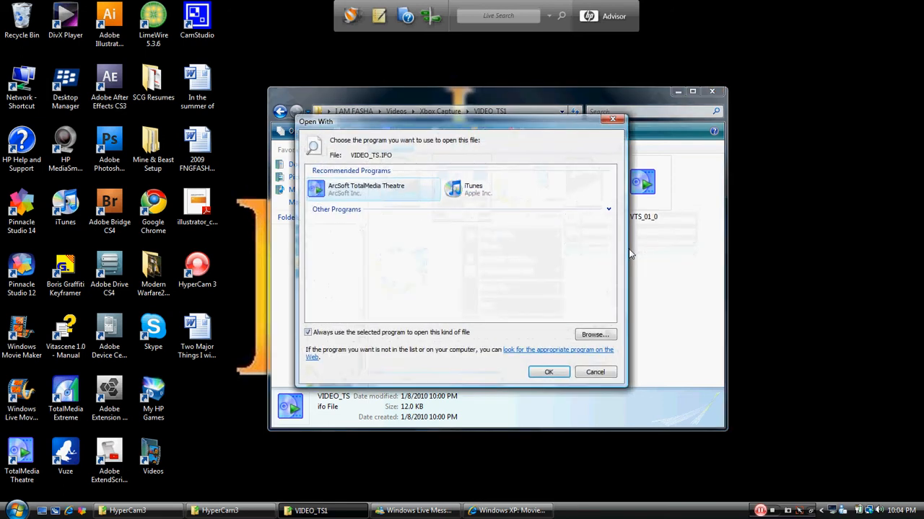
left_click(595, 335)
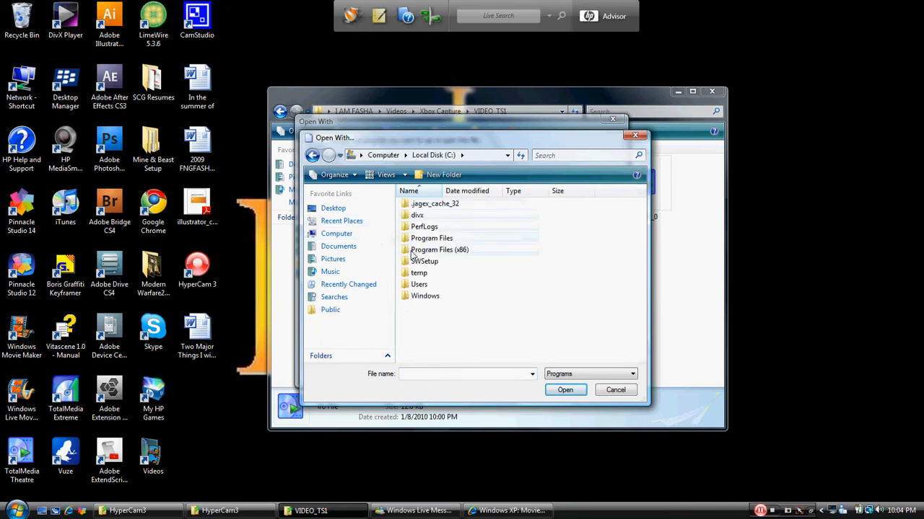
Step: Pick Windows Media Player from Program Files (x86) as the always-used program and open the file
double_click(438, 250)
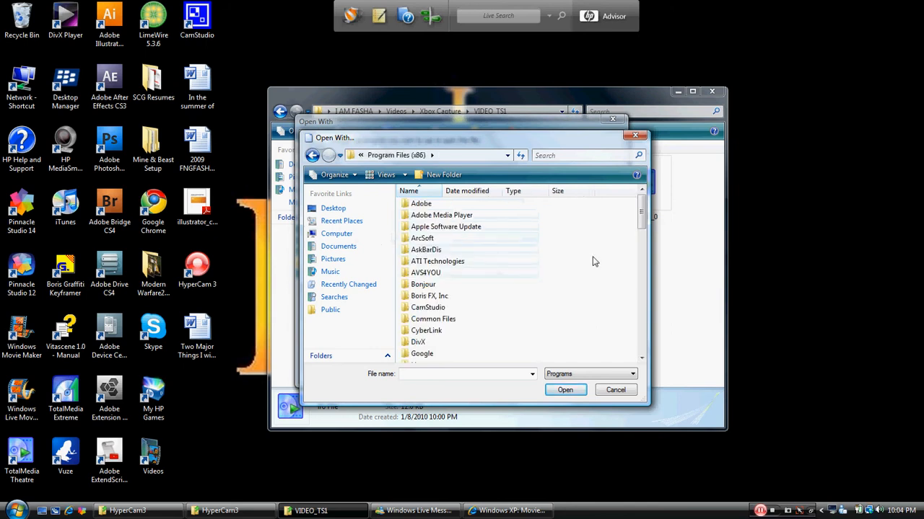
scroll("down", 3)
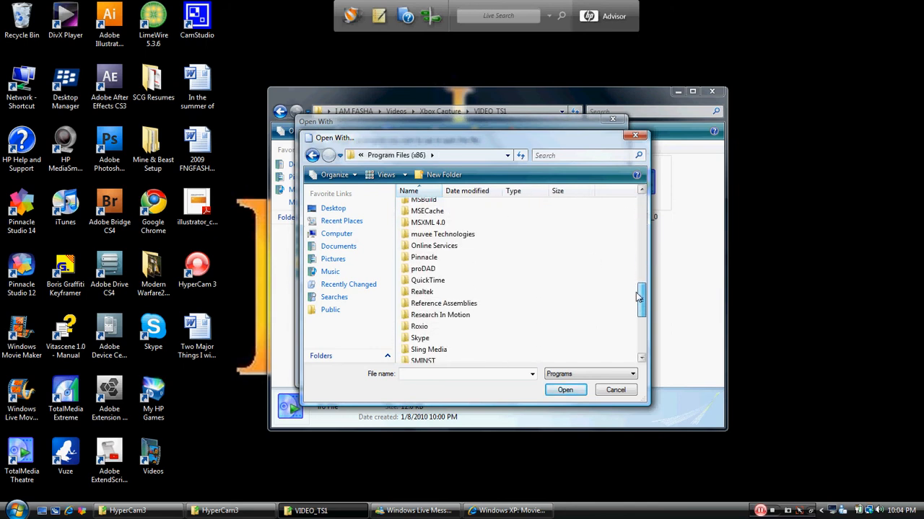
scroll("down", 3)
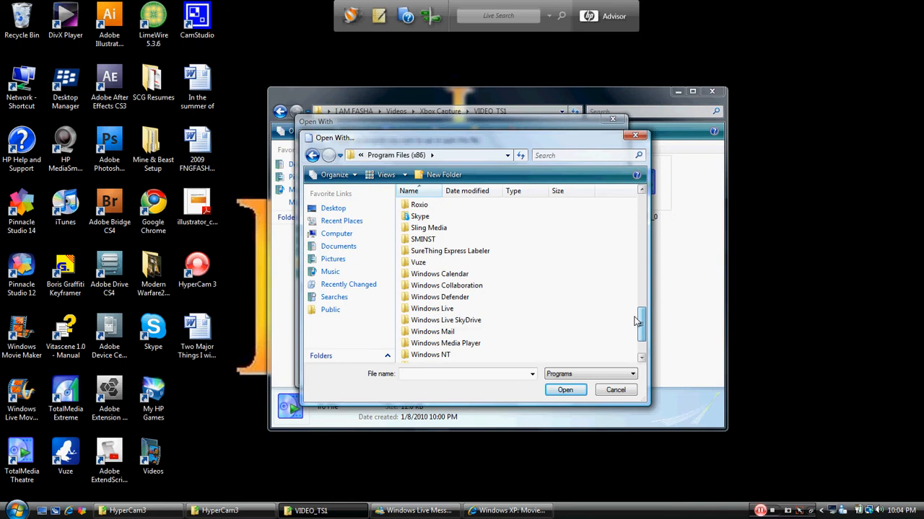
double_click(445, 343)
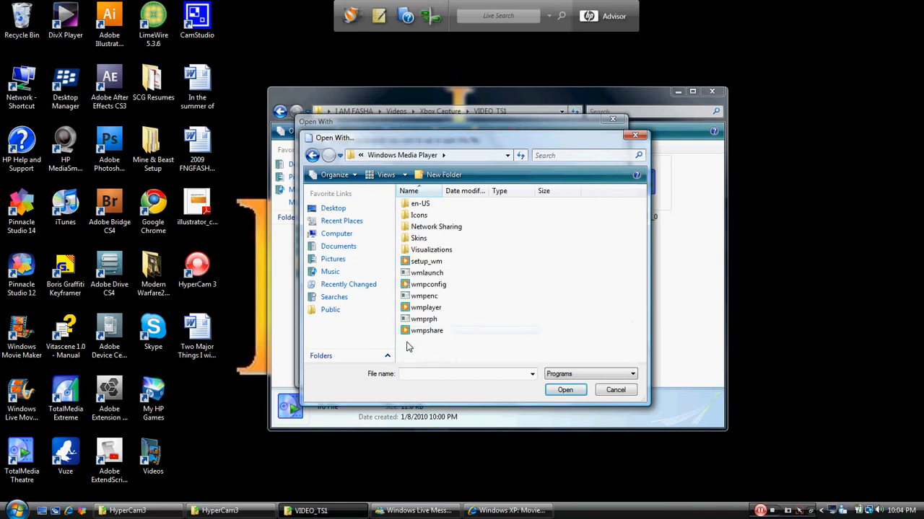
left_click(426, 307)
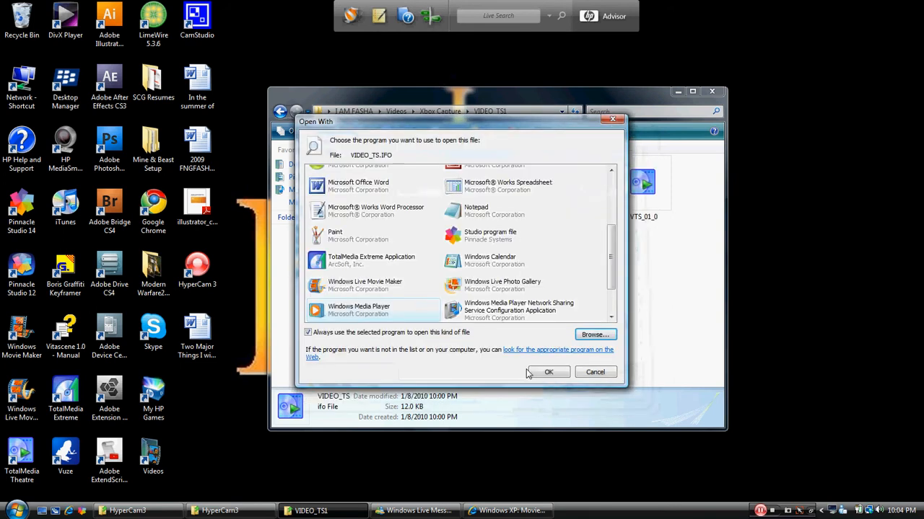
mouse_move(404, 343)
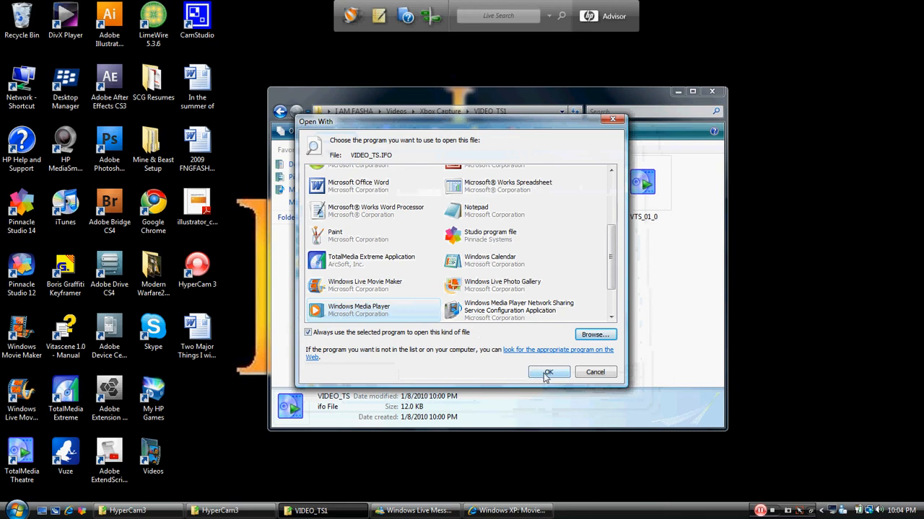
left_click(549, 373)
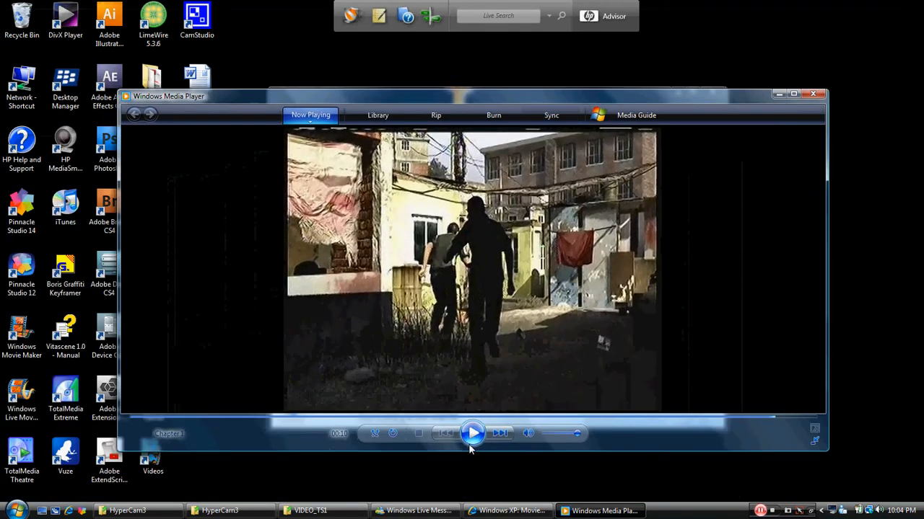
Step: Play the captured Xbox clip, pause it, and close Windows Media Player
left_click(473, 433)
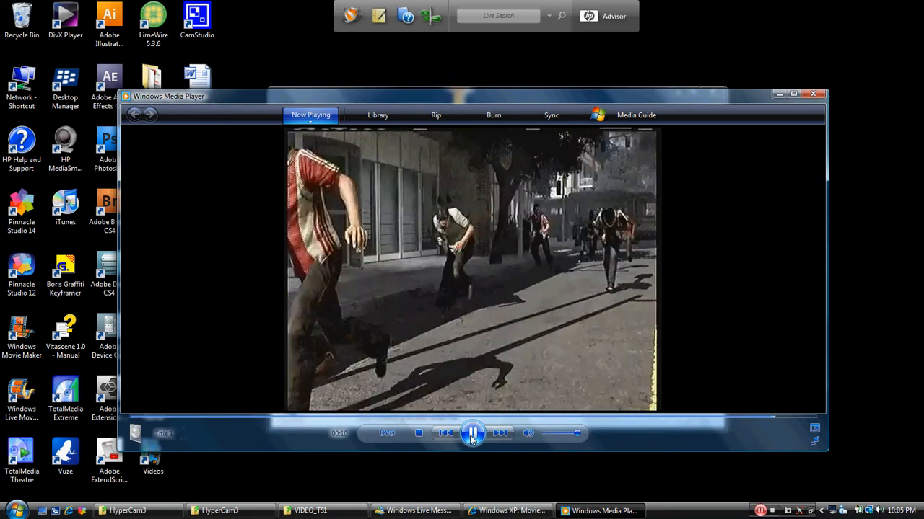
left_click(472, 433)
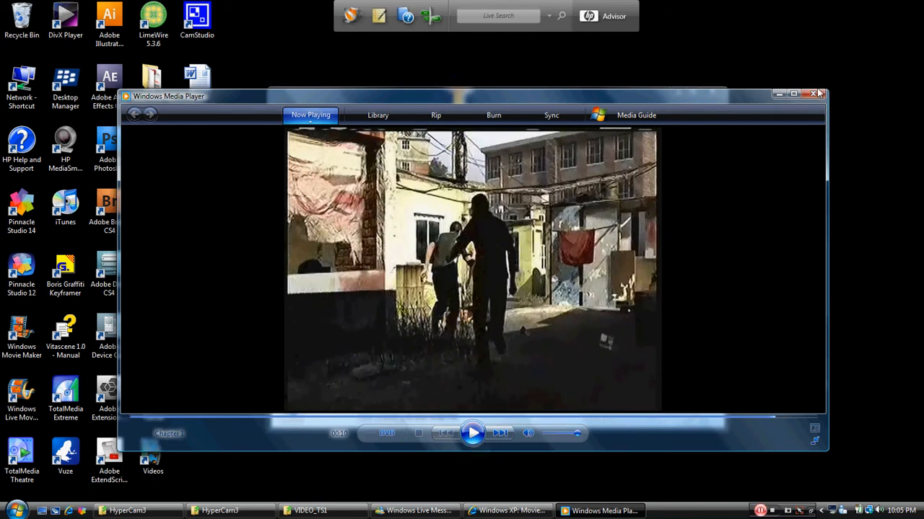
left_click(310, 511)
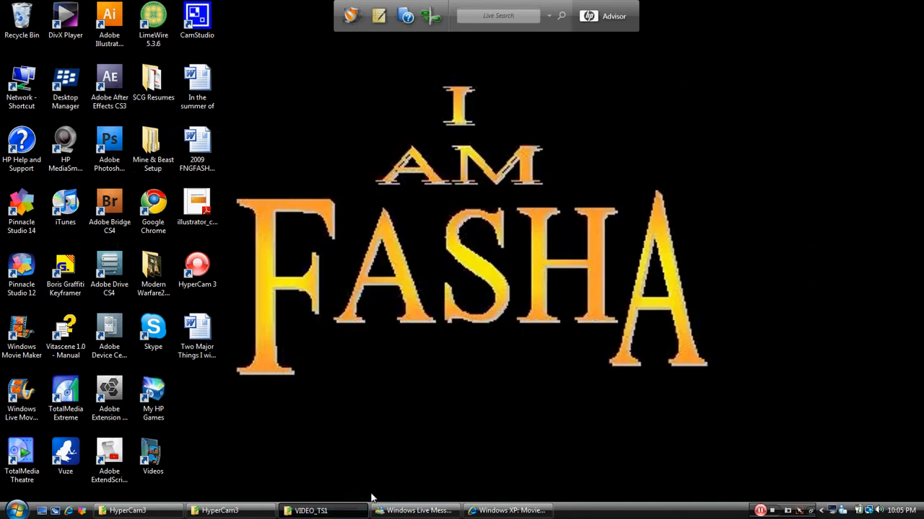
Step: Bring Instant DVD Recorder back up from the taskbar
left_click(11, 511)
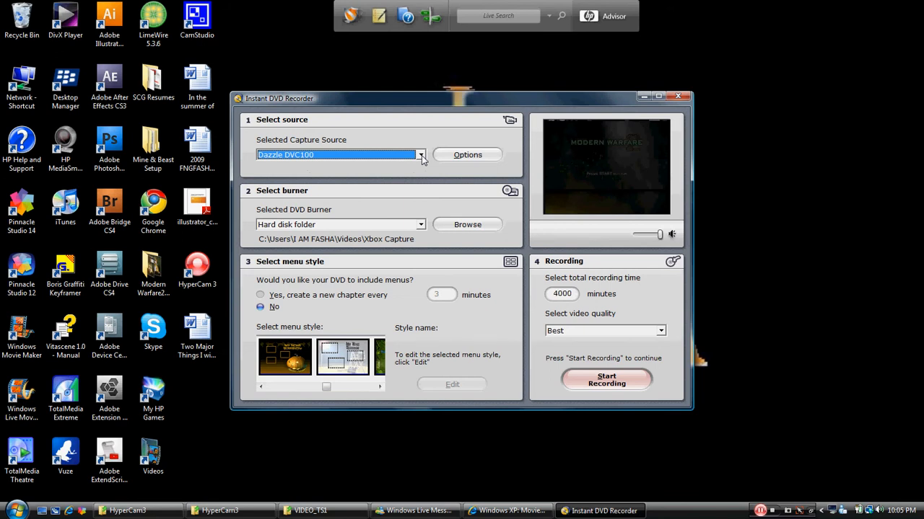
left_click(422, 155)
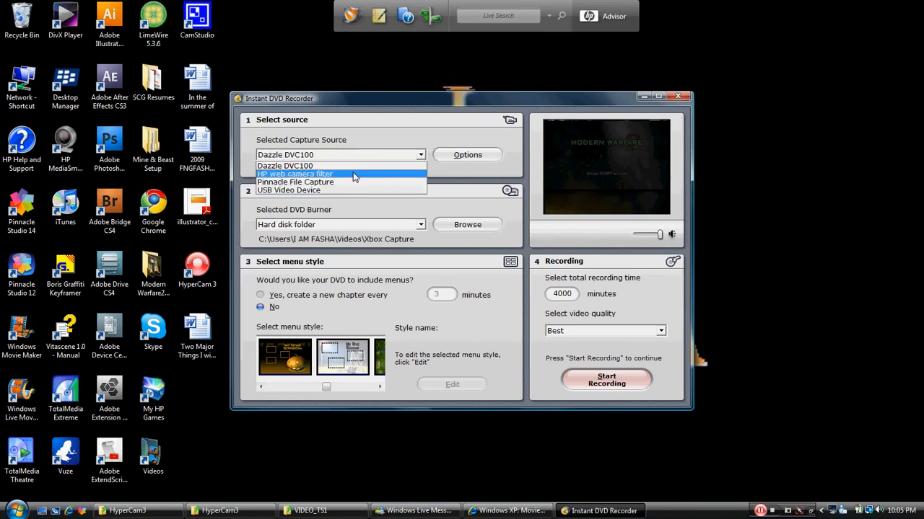
mouse_move(349, 182)
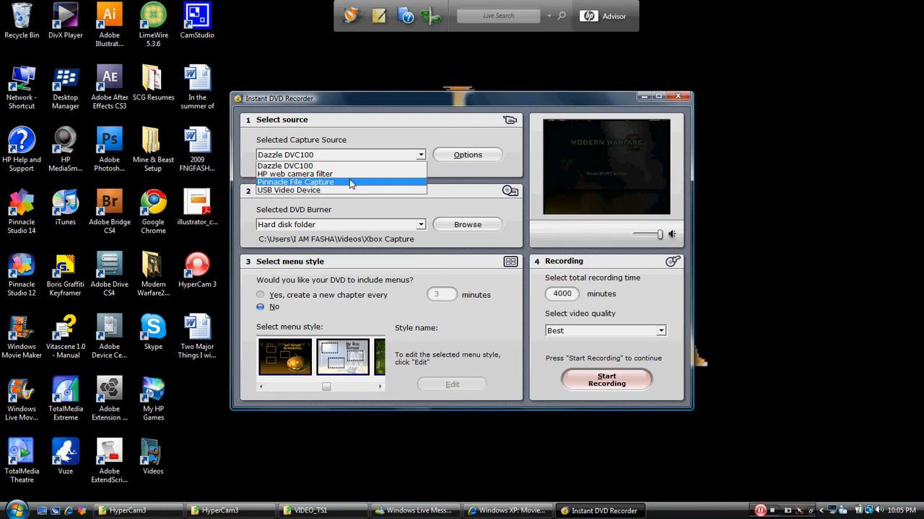
mouse_move(346, 191)
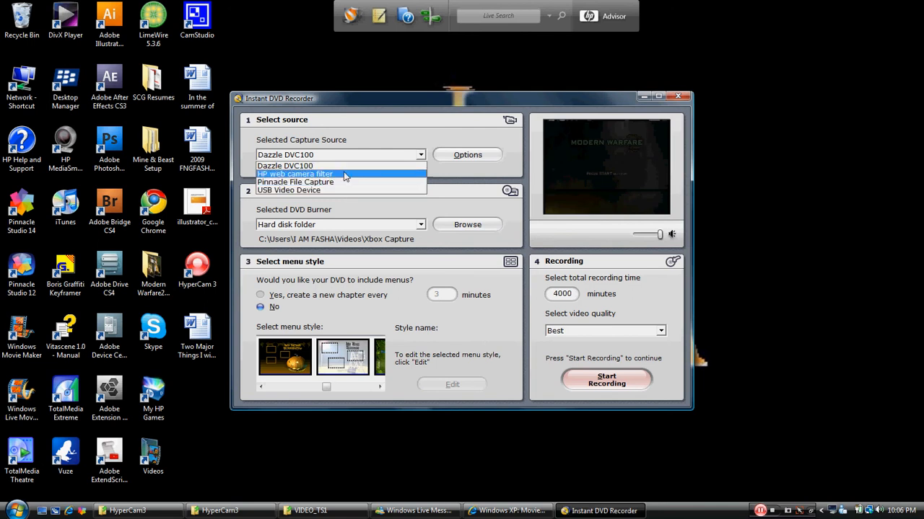
left_click(285, 165)
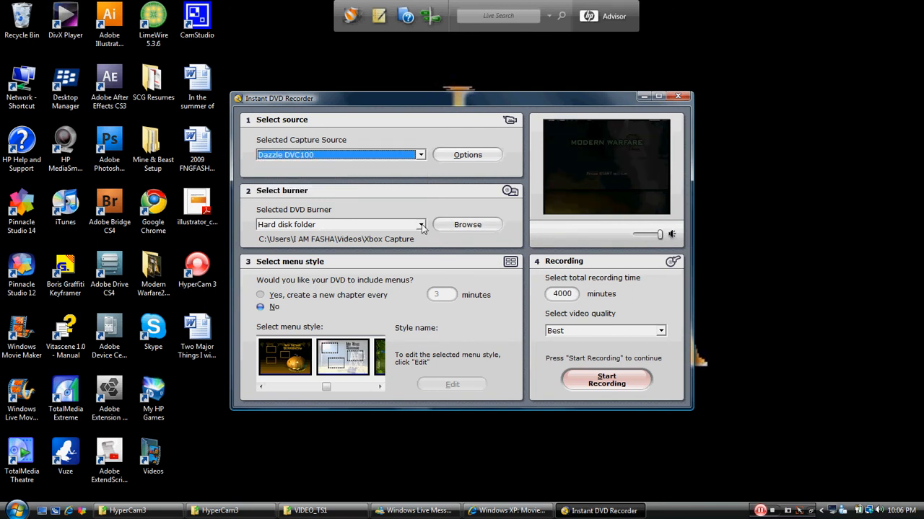
left_click(339, 225)
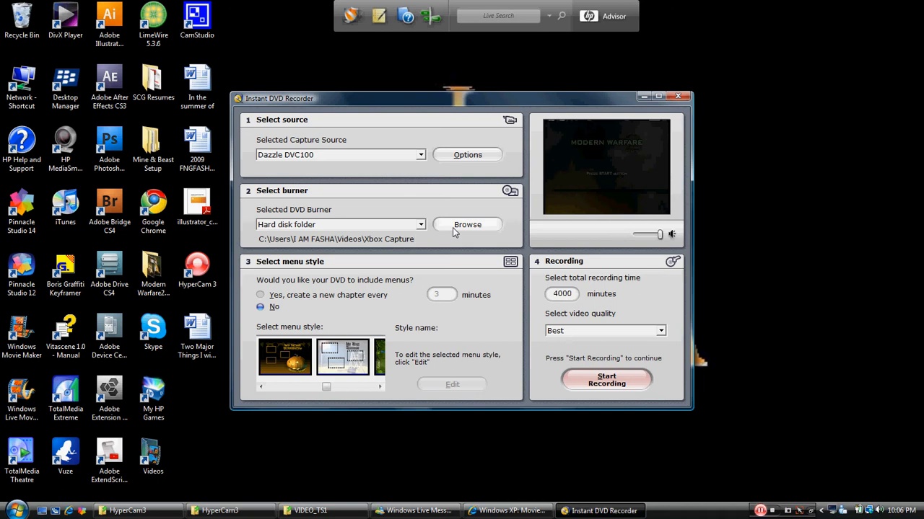
Step: Browse for the output folder and create a new Instant DVR Recorder folder in the home folder
left_click(467, 225)
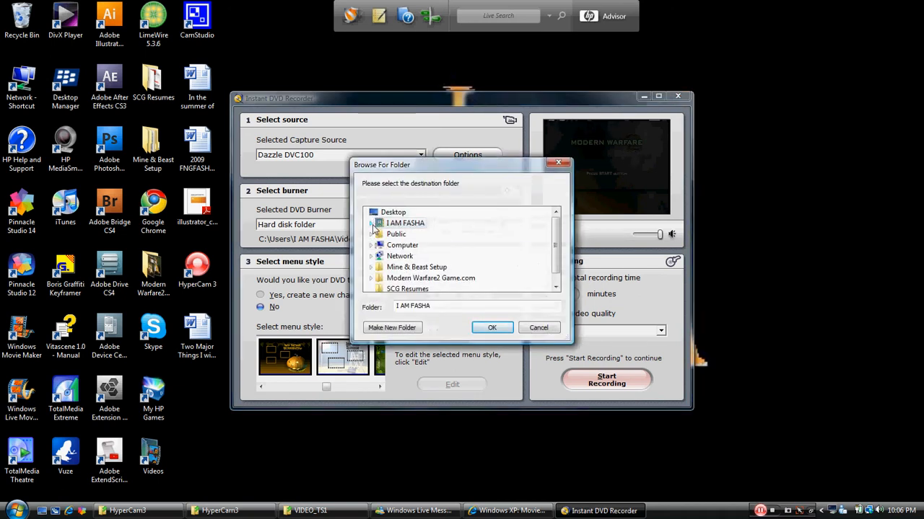
left_click(374, 222)
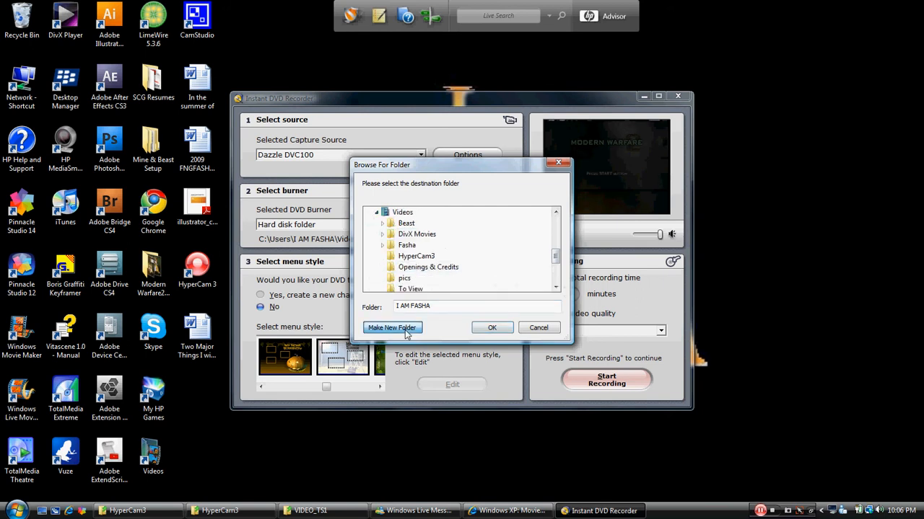
left_click(392, 328)
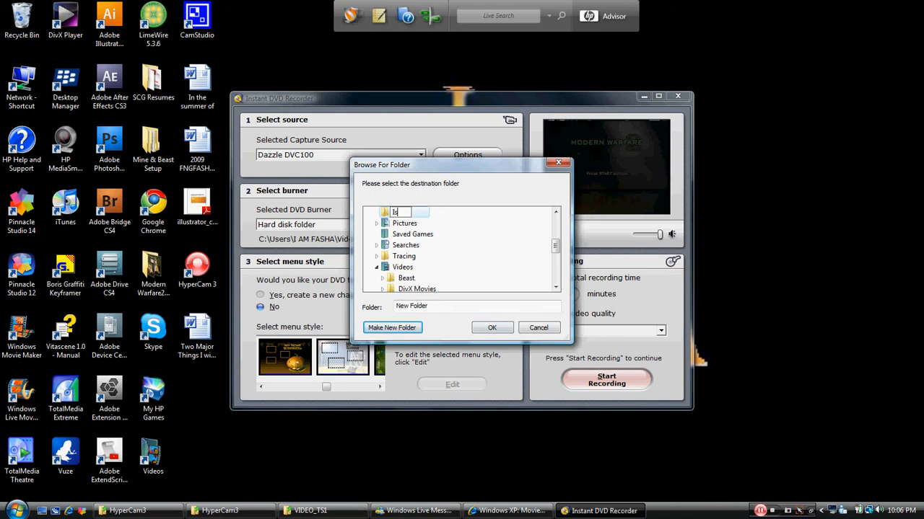
type("Instant DVR Recorder")
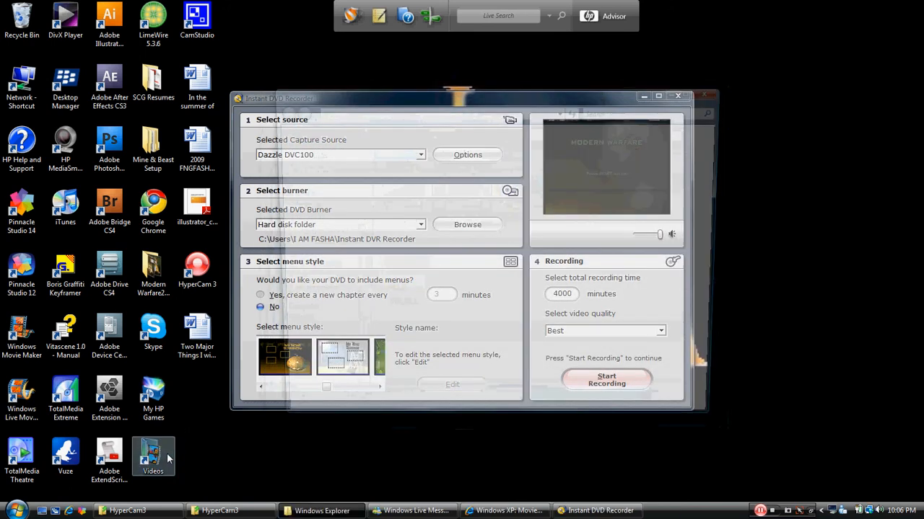
double_click(153, 455)
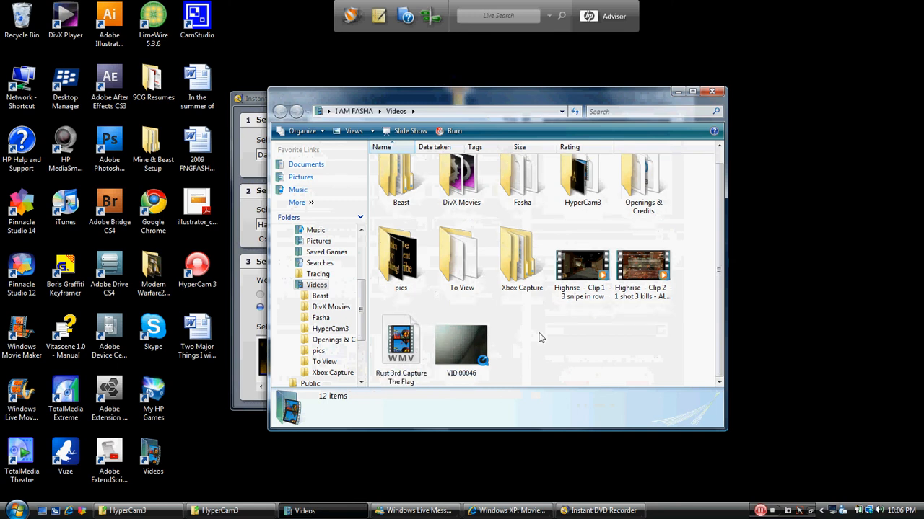
mouse_move(522, 260)
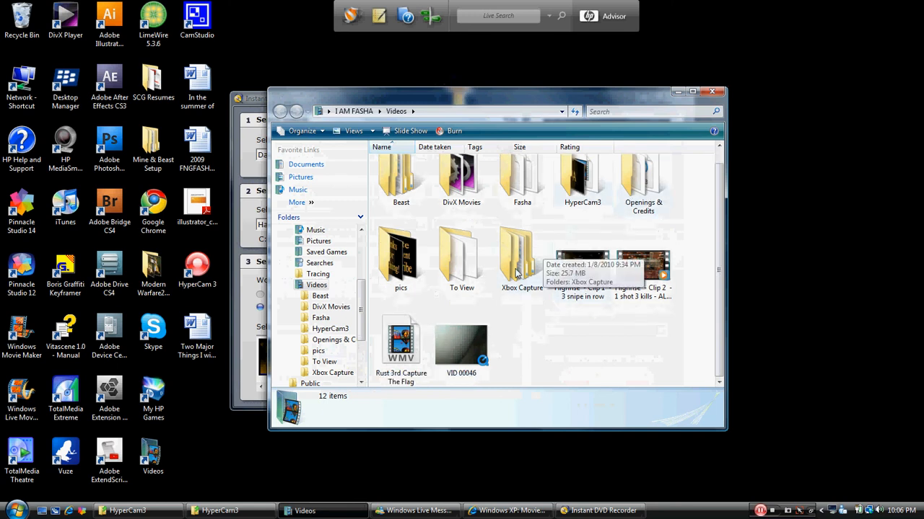
double_click(522, 260)
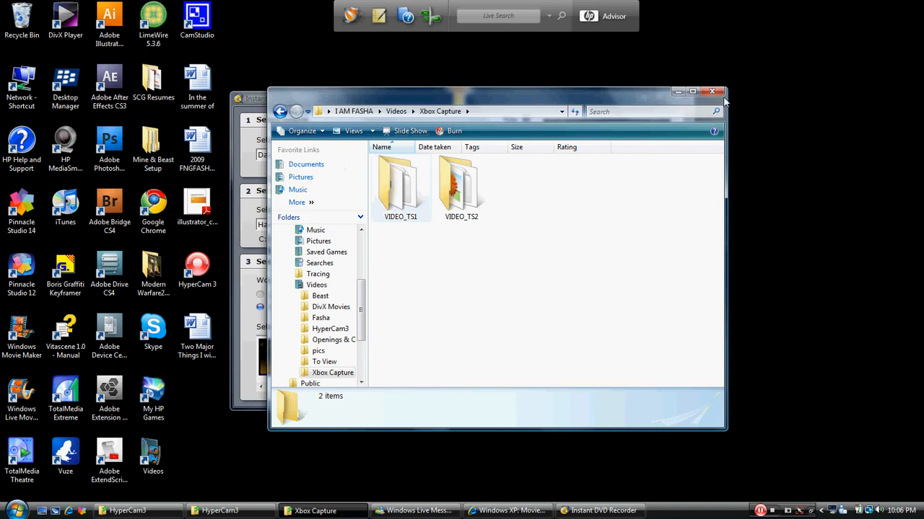
left_click(603, 511)
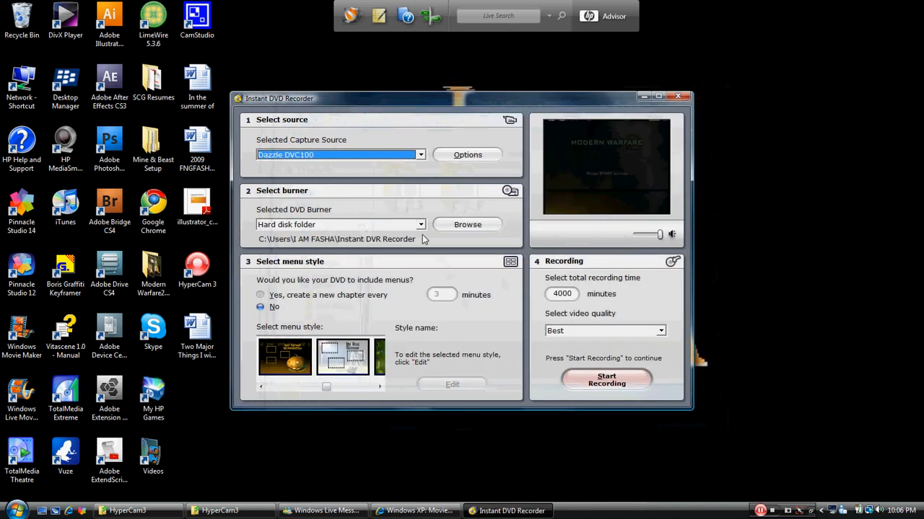
Step: Point the hard disk output path to Videos > Xbox Capture via Browse
left_click(468, 225)
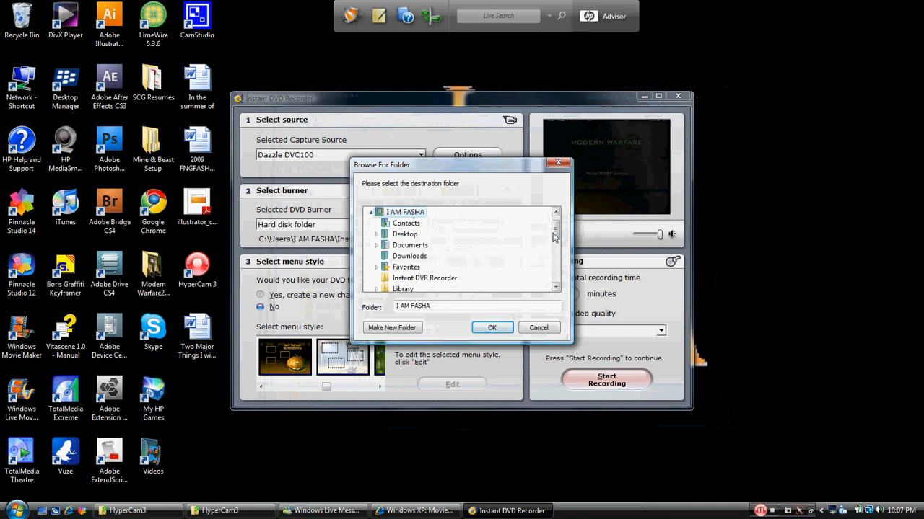
scroll("down", 3)
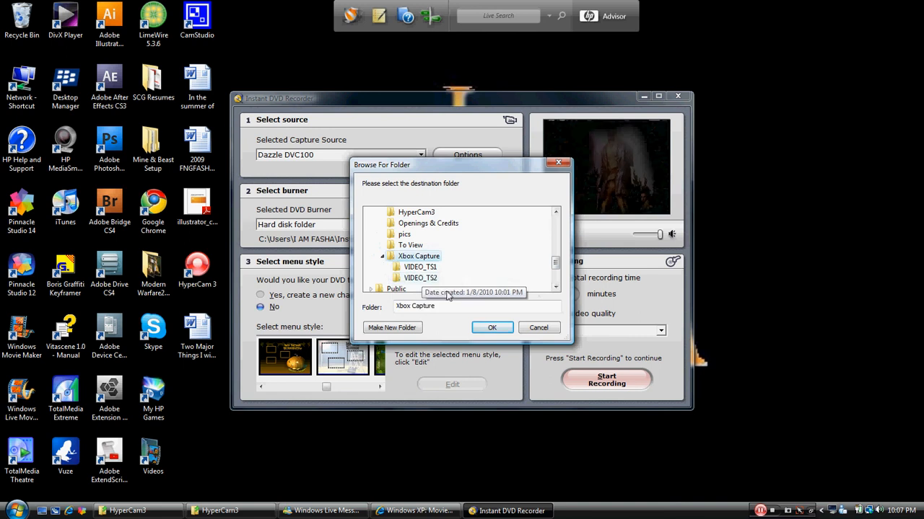
left_click(491, 327)
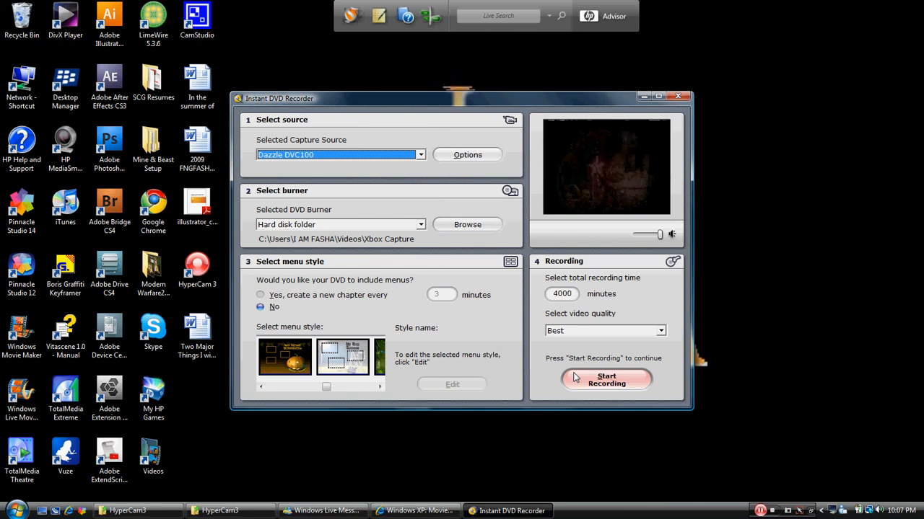
mouse_move(556, 381)
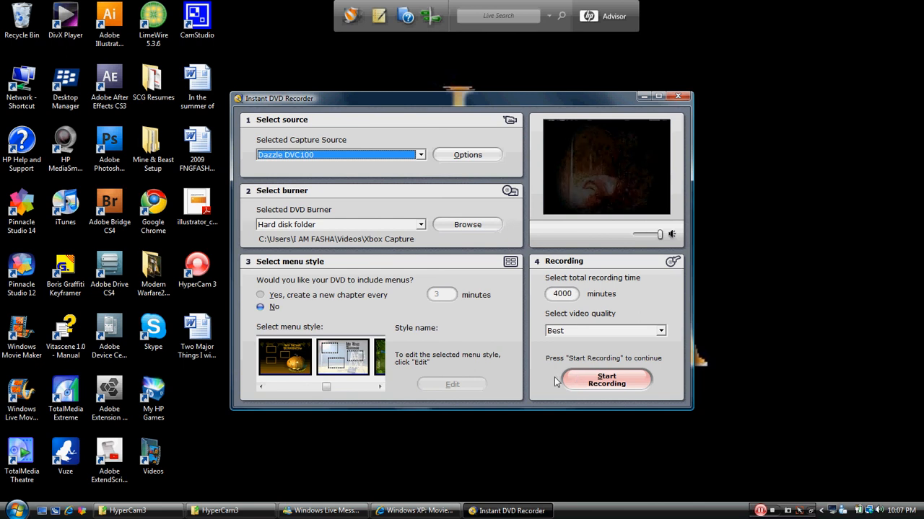